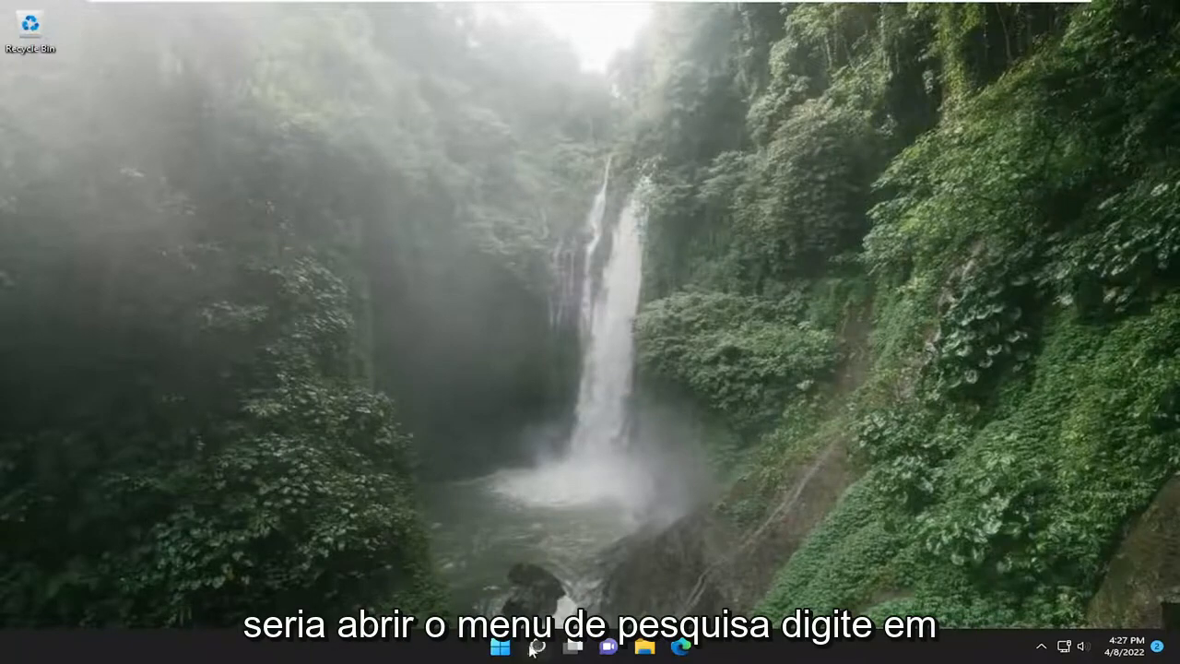
Search Windows for 'services' to find the Services app.
text(services)
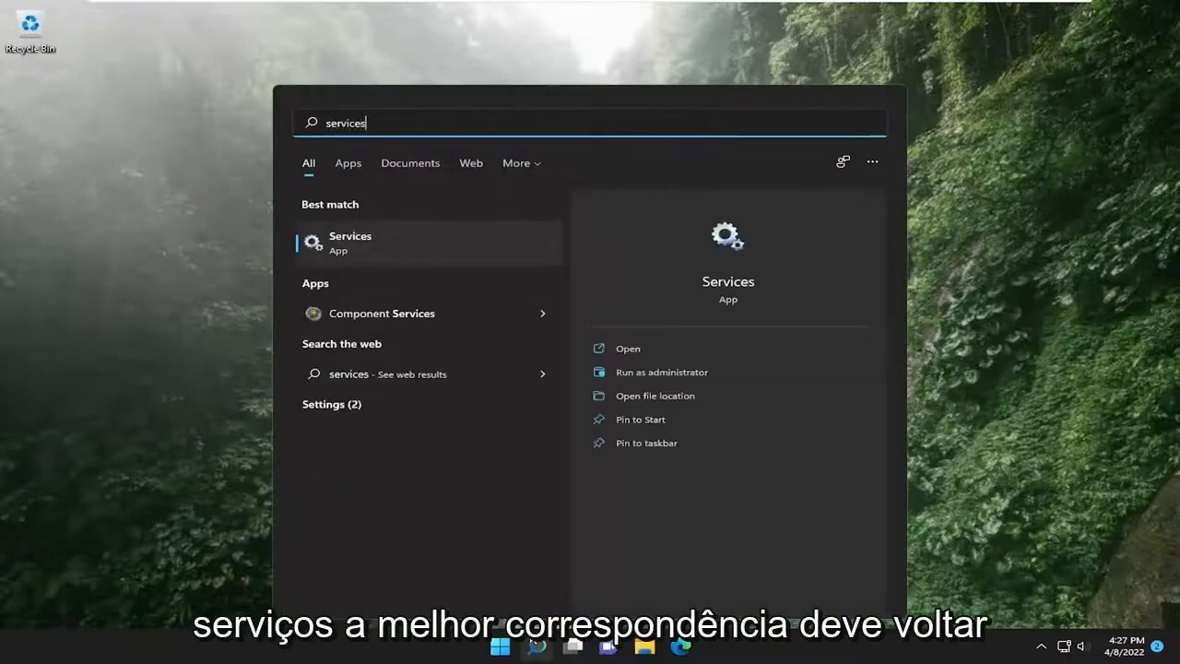
mouse_move(371, 243)
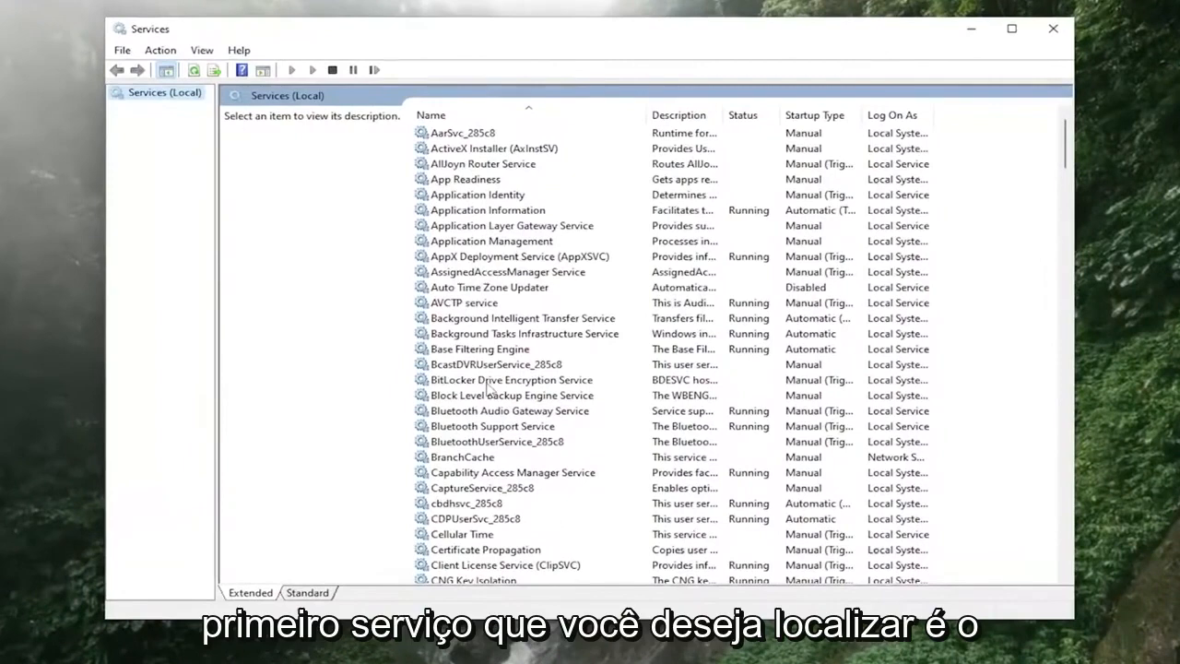
scroll(down, 3)
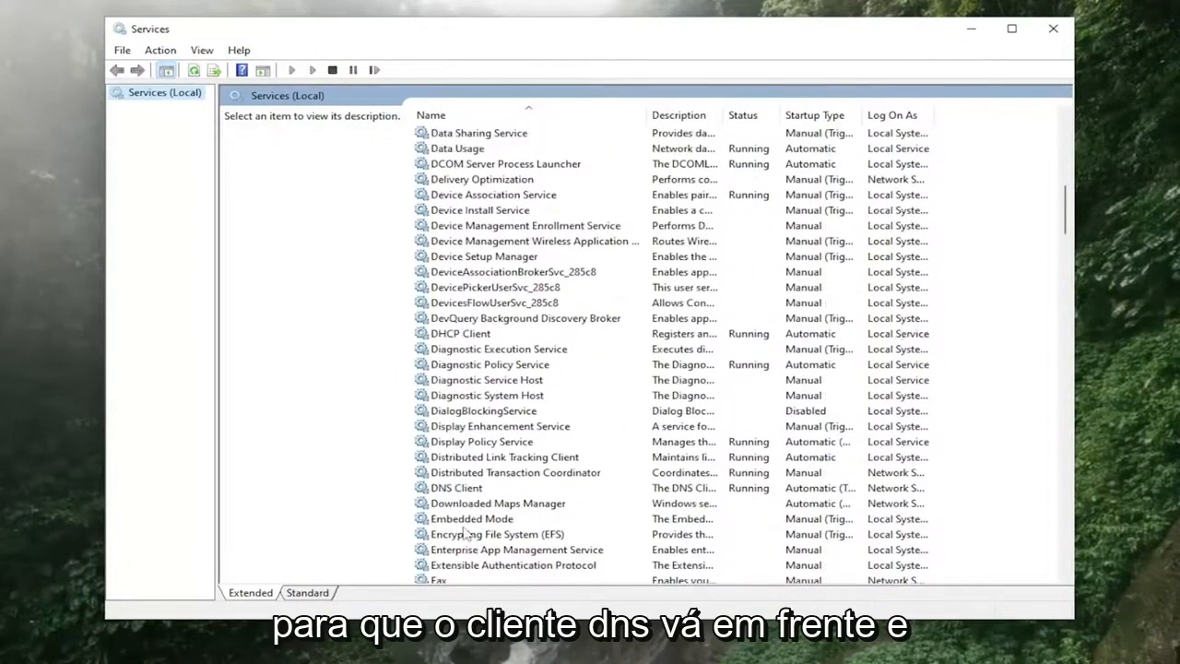
click(455, 488)
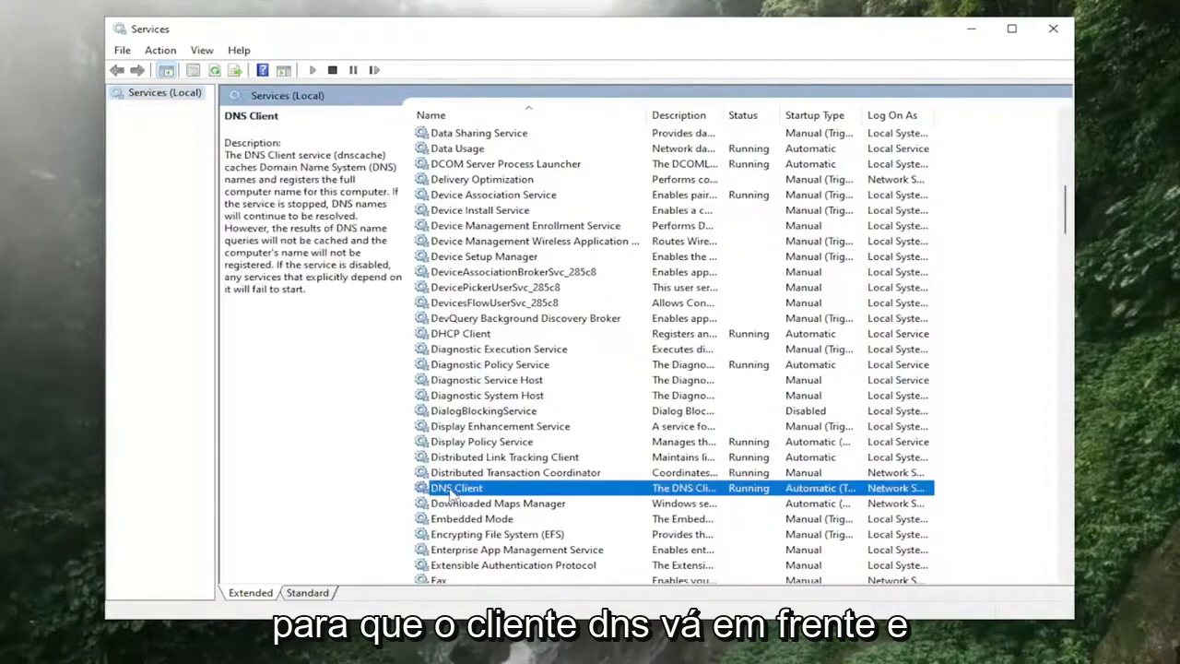
double_click(455, 488)
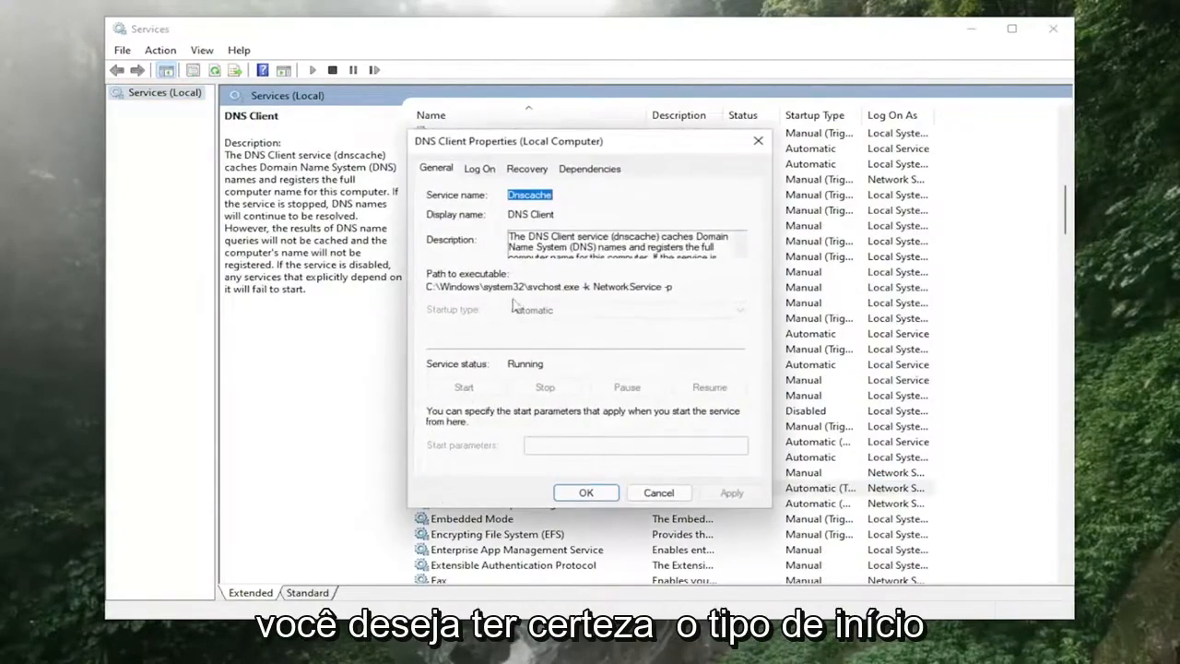
mouse_move(526, 376)
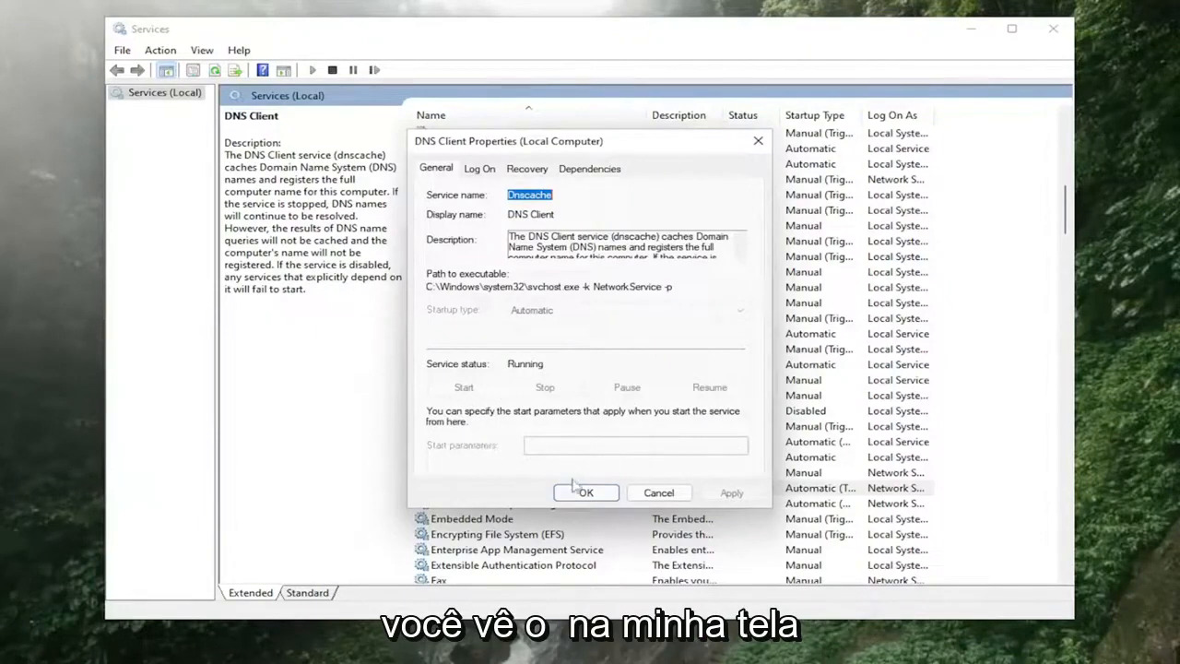
click(586, 493)
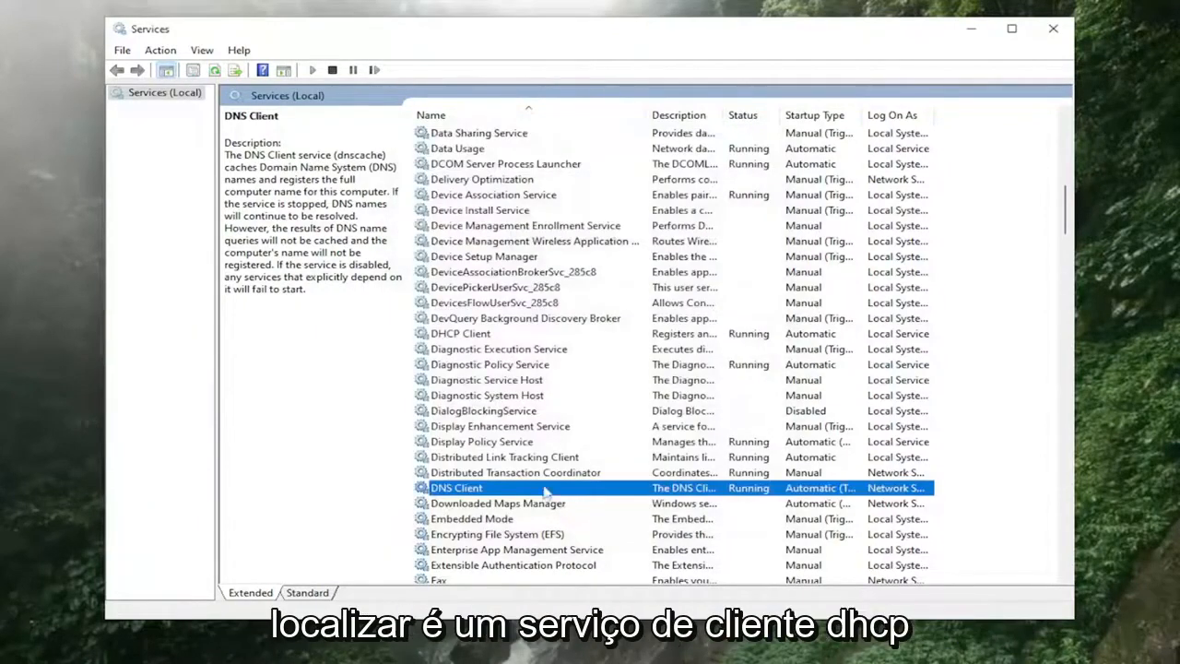
Check the DHCP Client service is Automatic and Running, then close its properties.
click(459, 333)
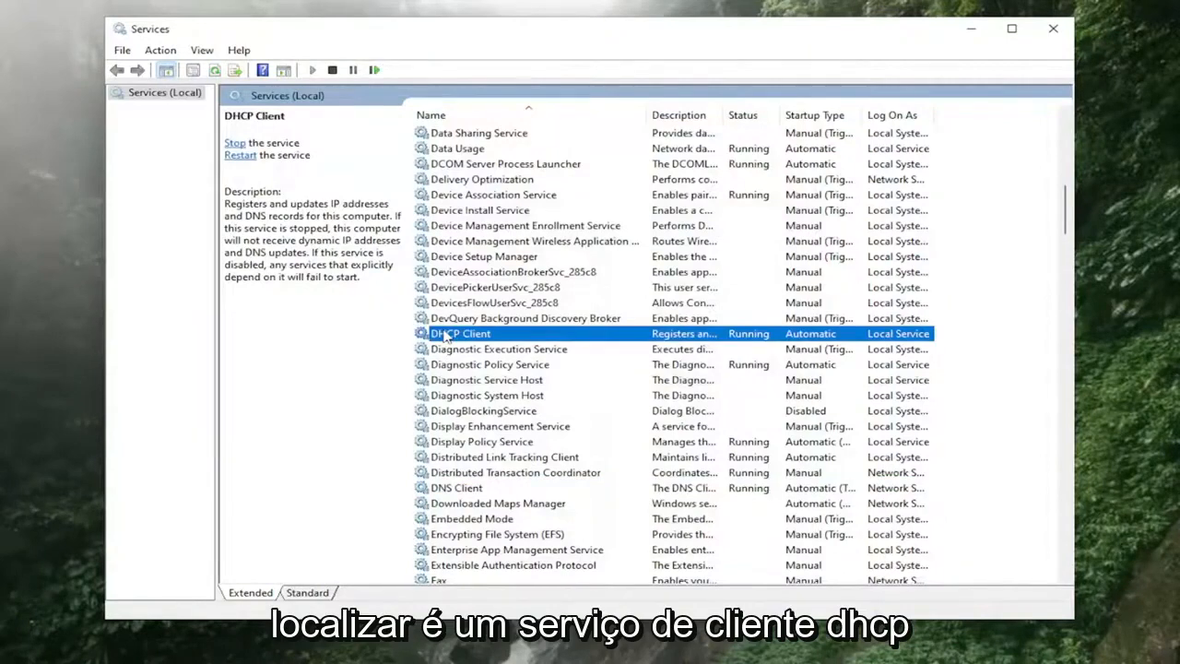
double_click(460, 334)
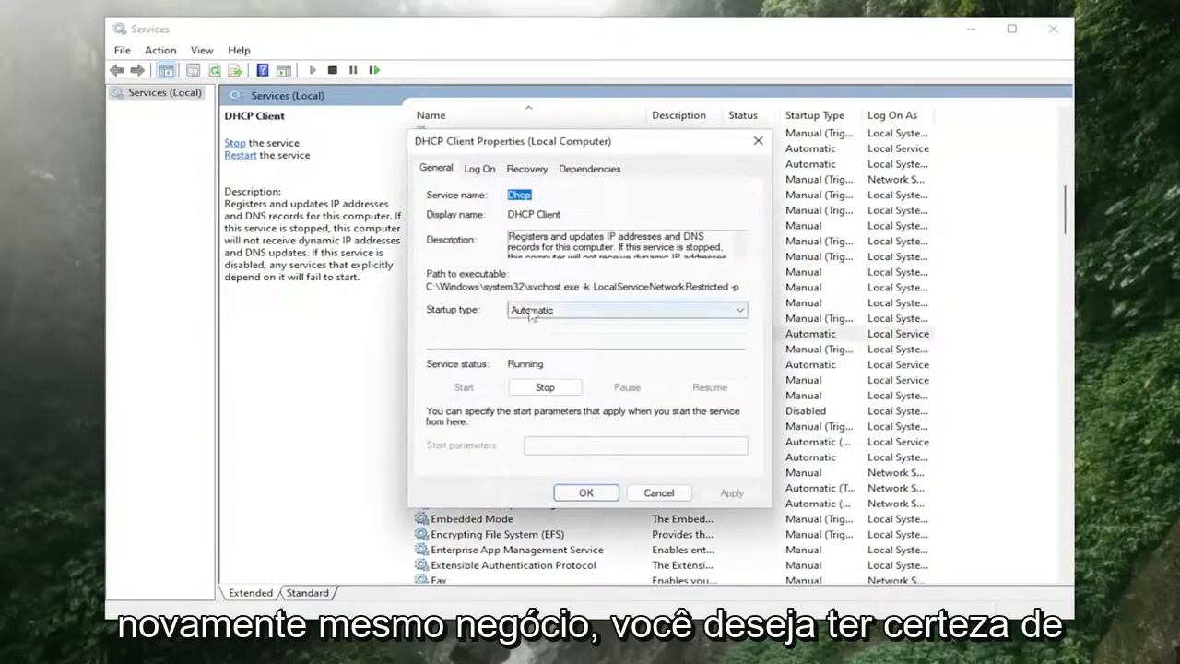
mouse_move(457, 373)
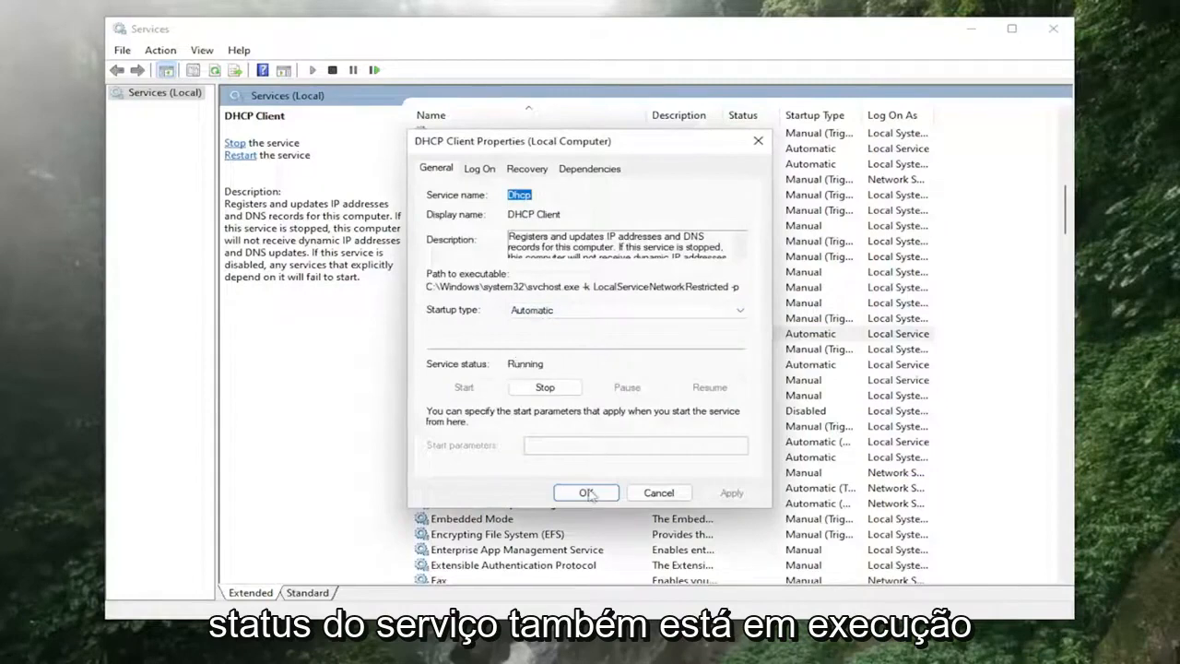
click(586, 492)
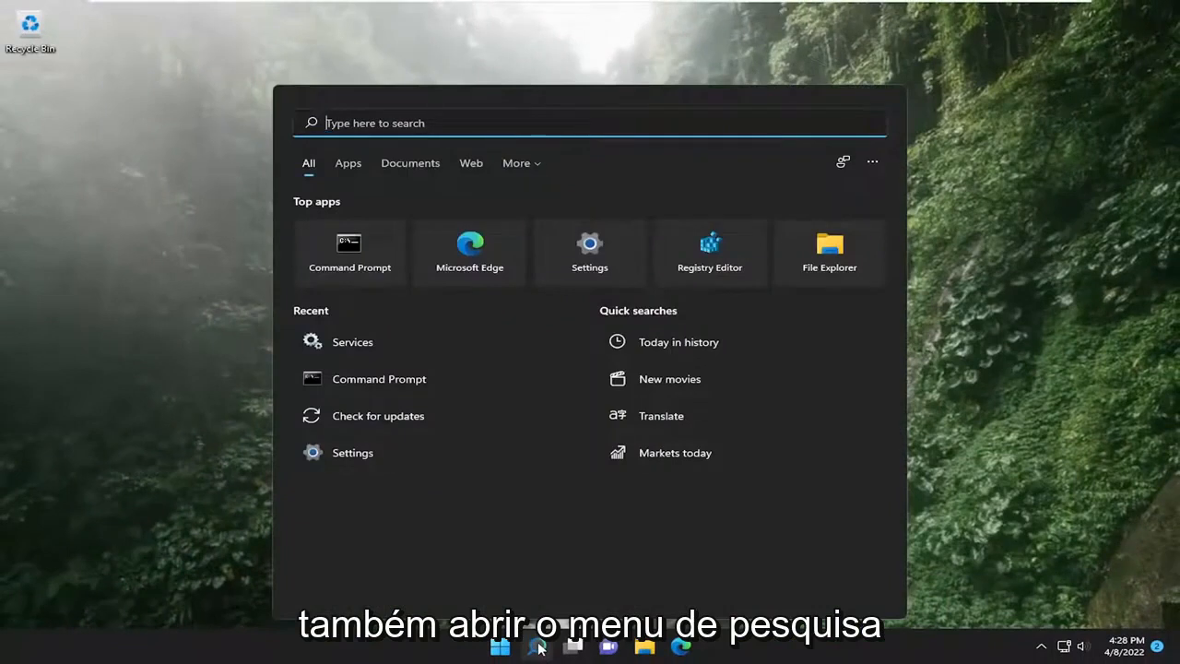
Launch Command Prompt as administrator from a 'cmd' search, approving the UAC prompt.
text(cmd)
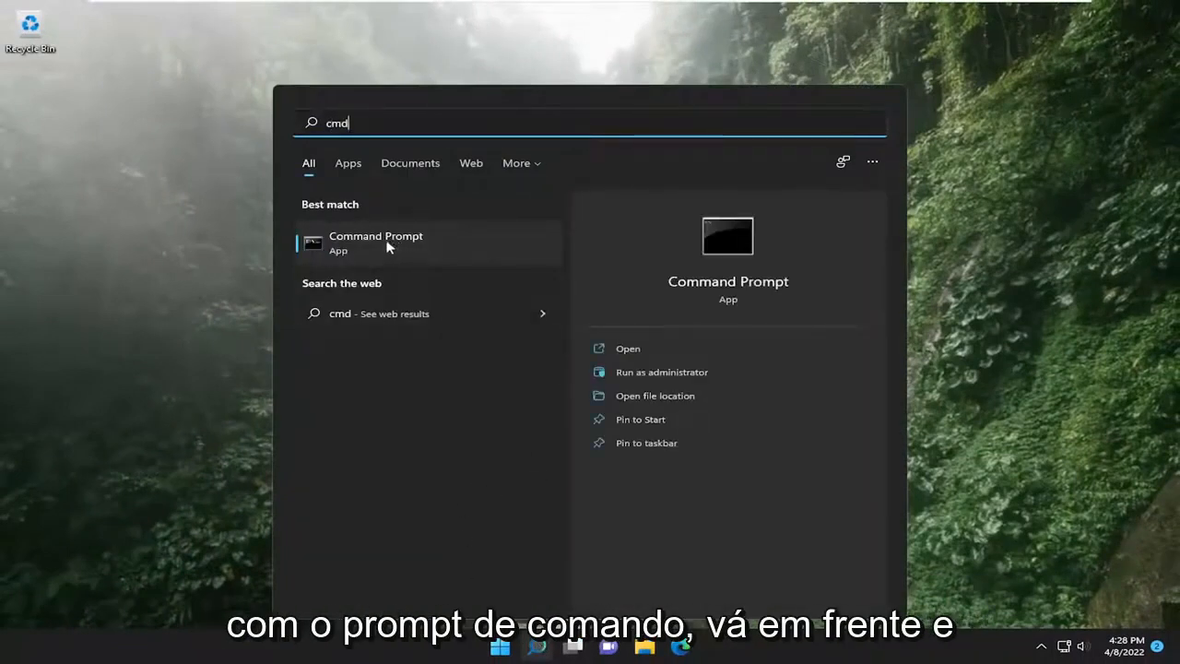
right_click(388, 241)
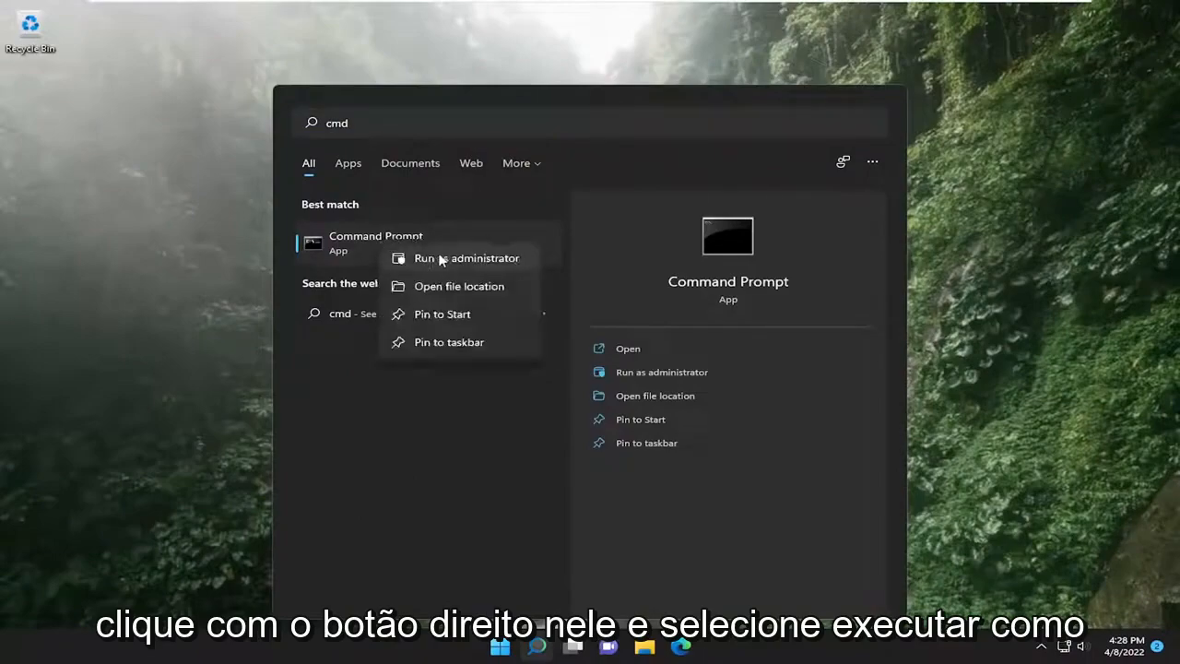
click(467, 258)
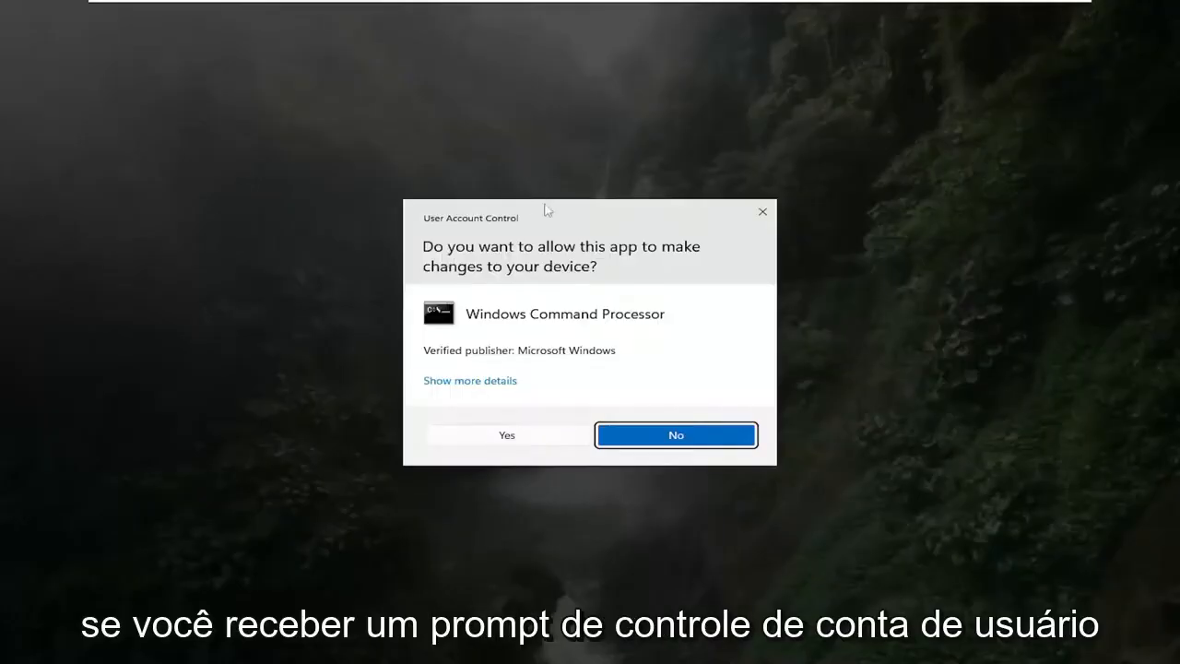
click(507, 435)
text(i)
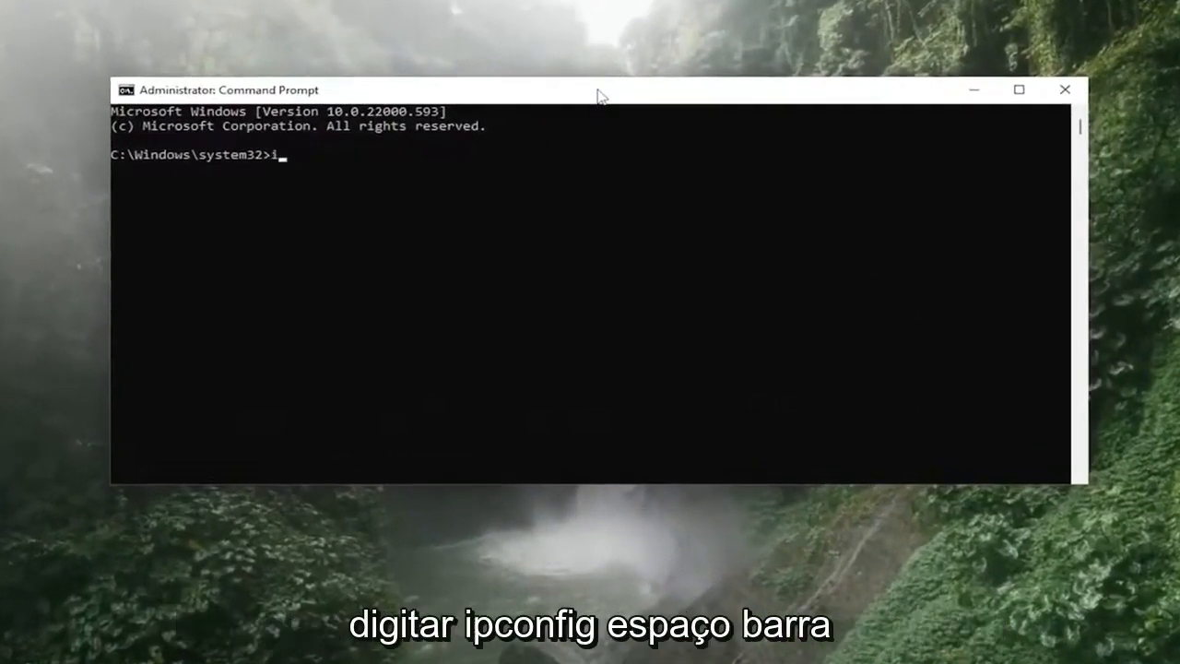
Enter 'ipconfig /flushdns' at the administrator Command Prompt.
text(pconfig /)
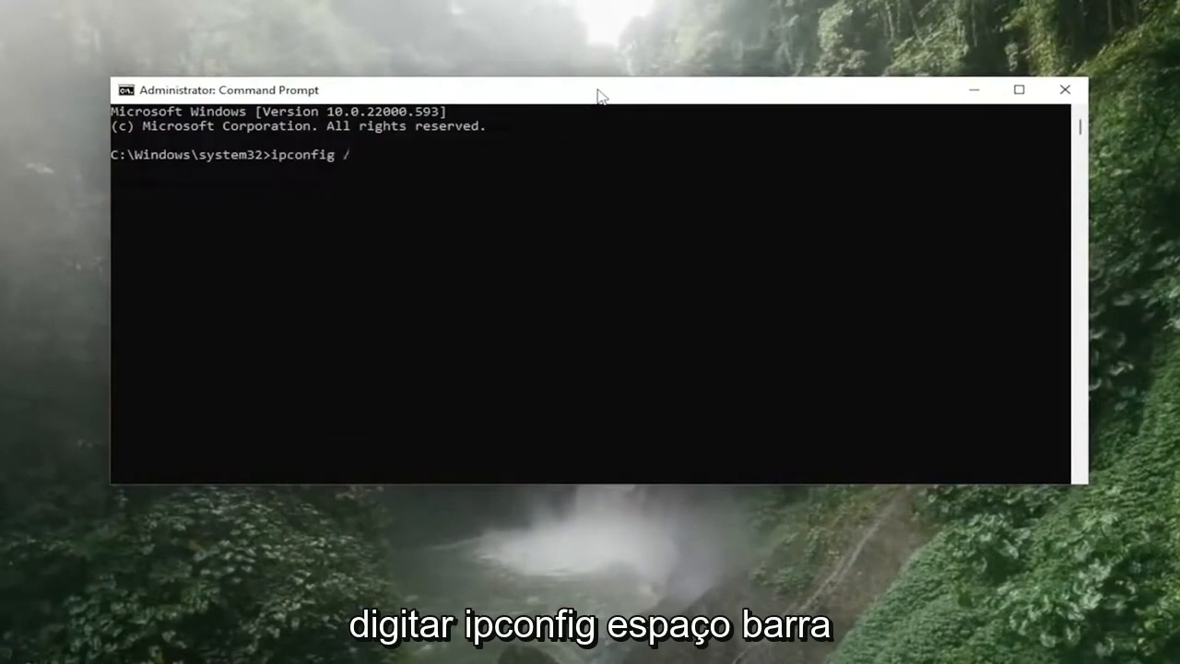
text(flushdns)
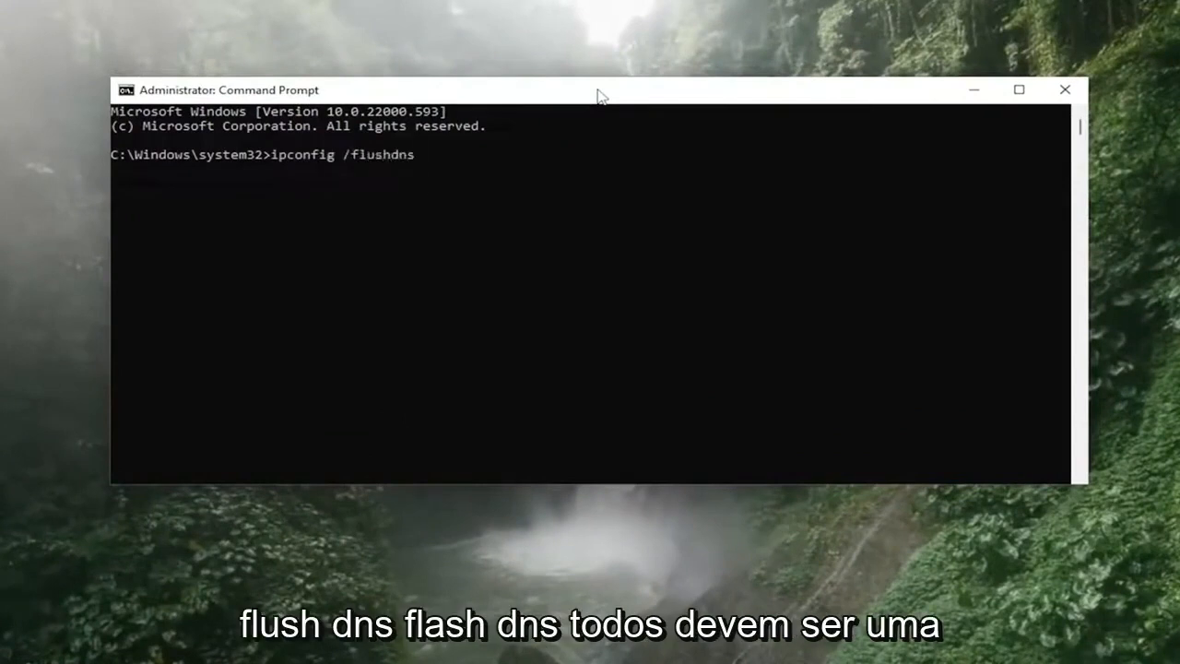
mouse_move(356, 162)
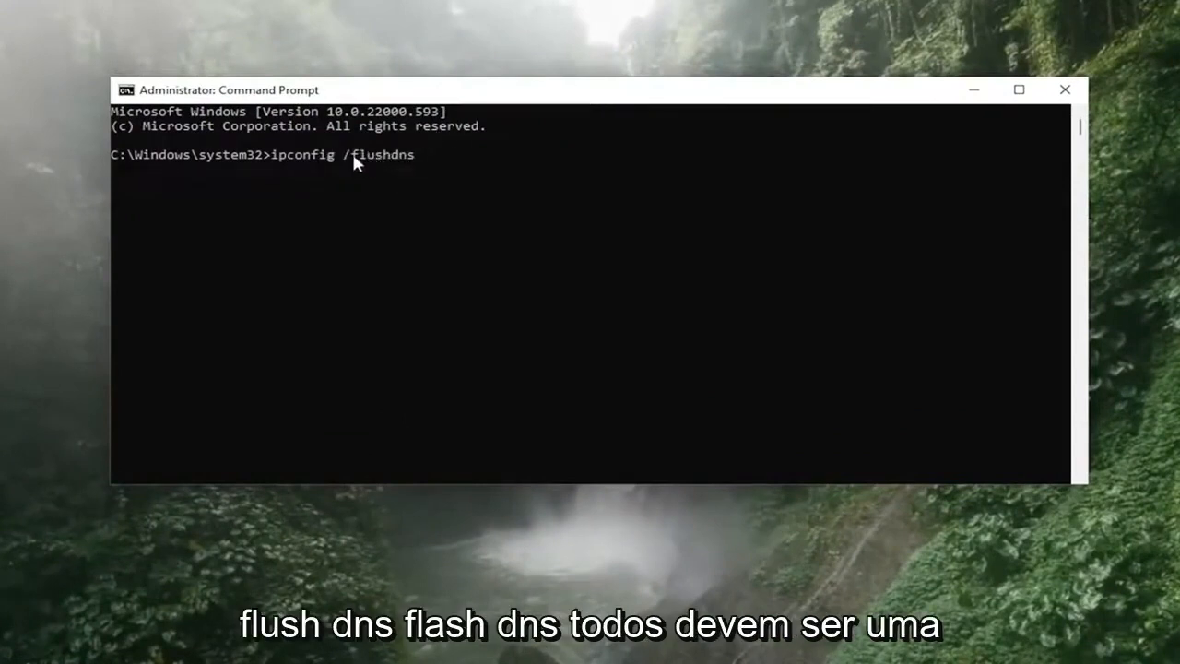
mouse_move(332, 202)
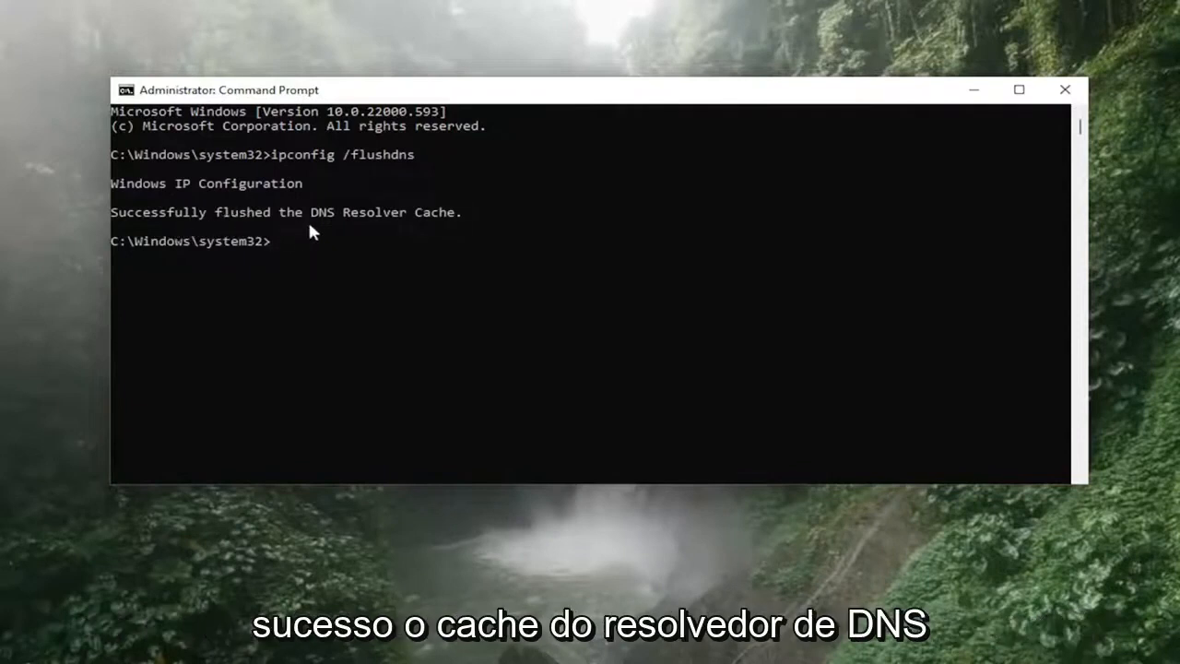
mouse_move(346, 293)
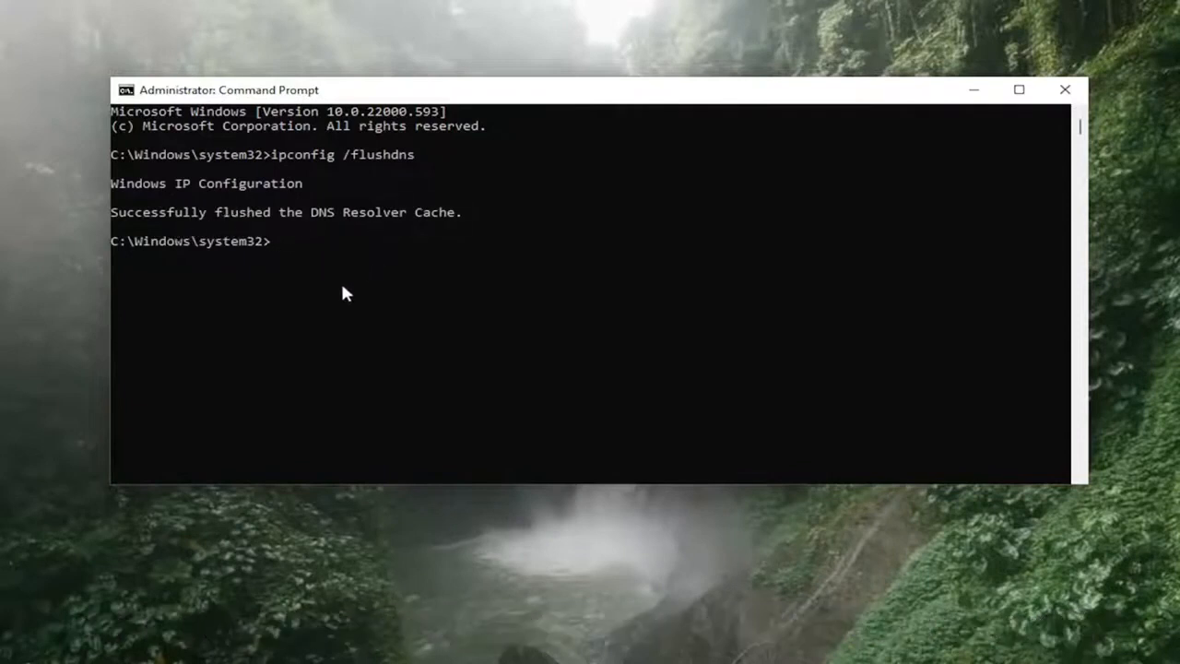
Run 'netsh winsock reset' in the administrator Command Prompt.
text(netsh)
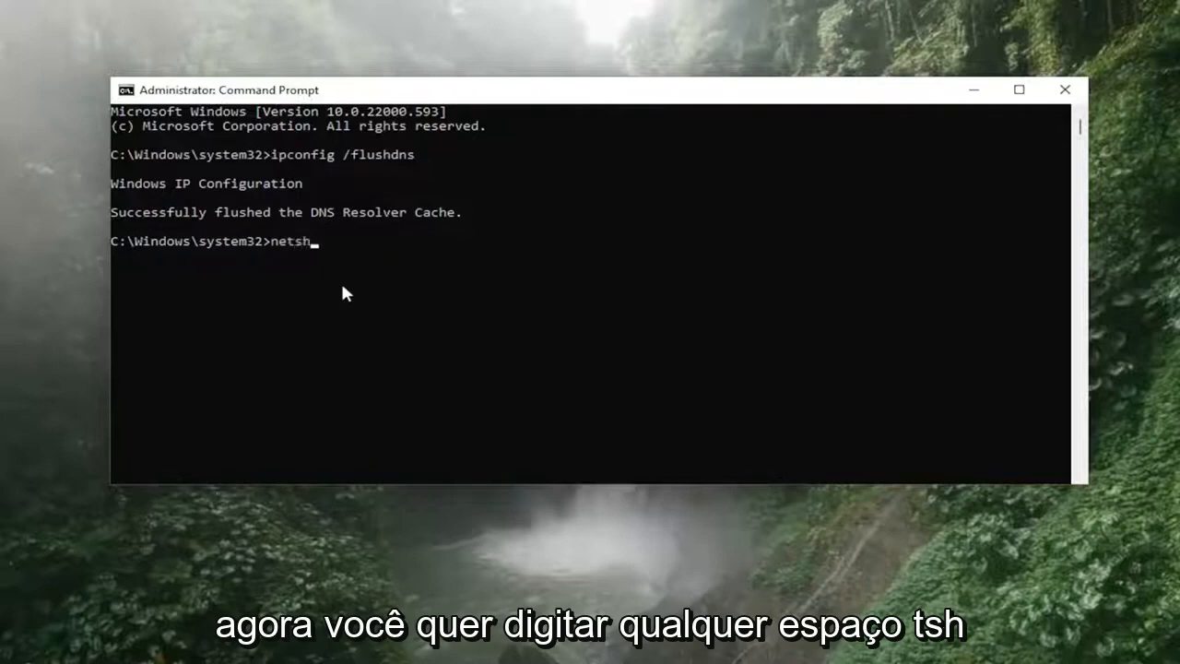
text(w)
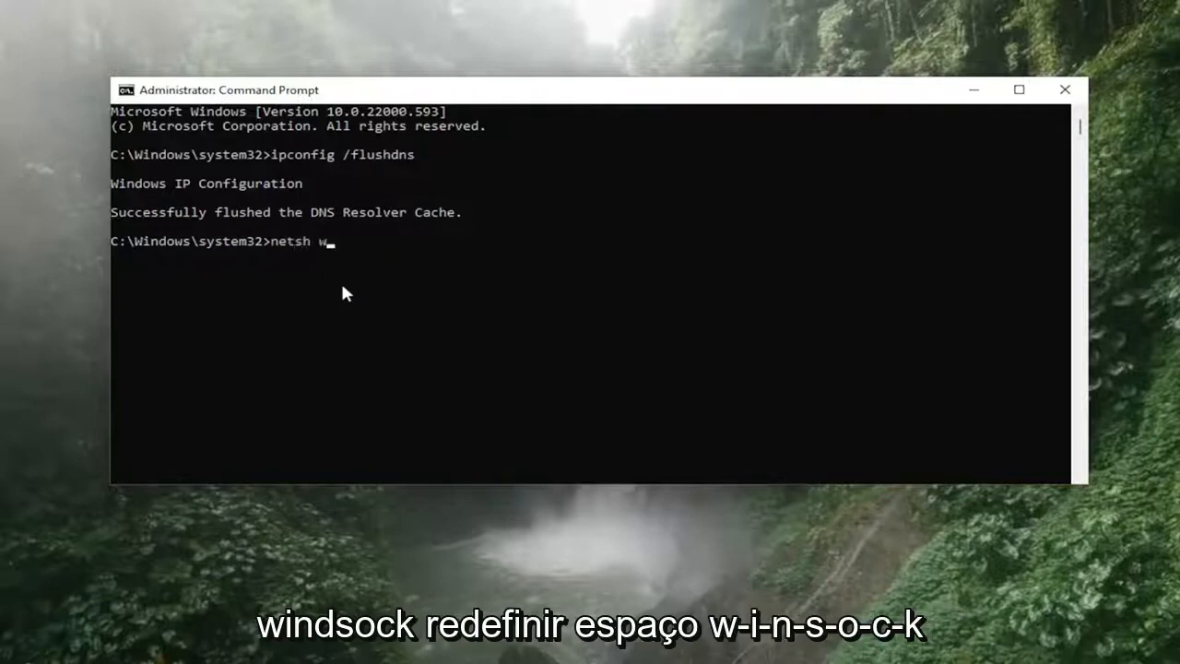
text(insock)
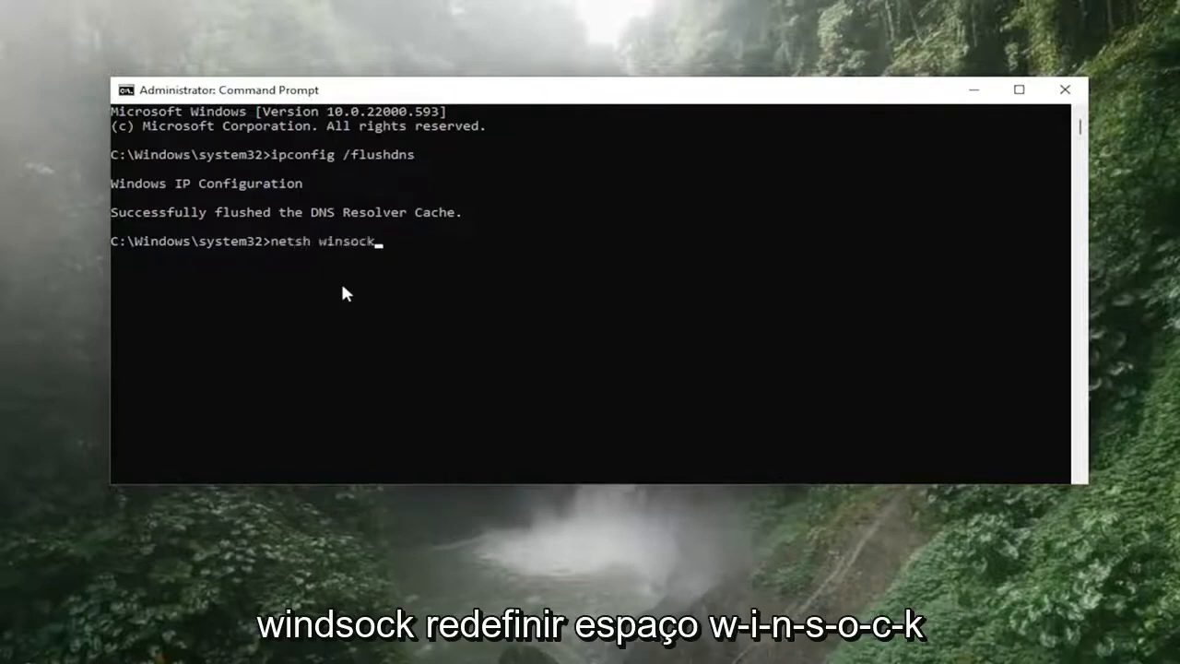
text(reset)
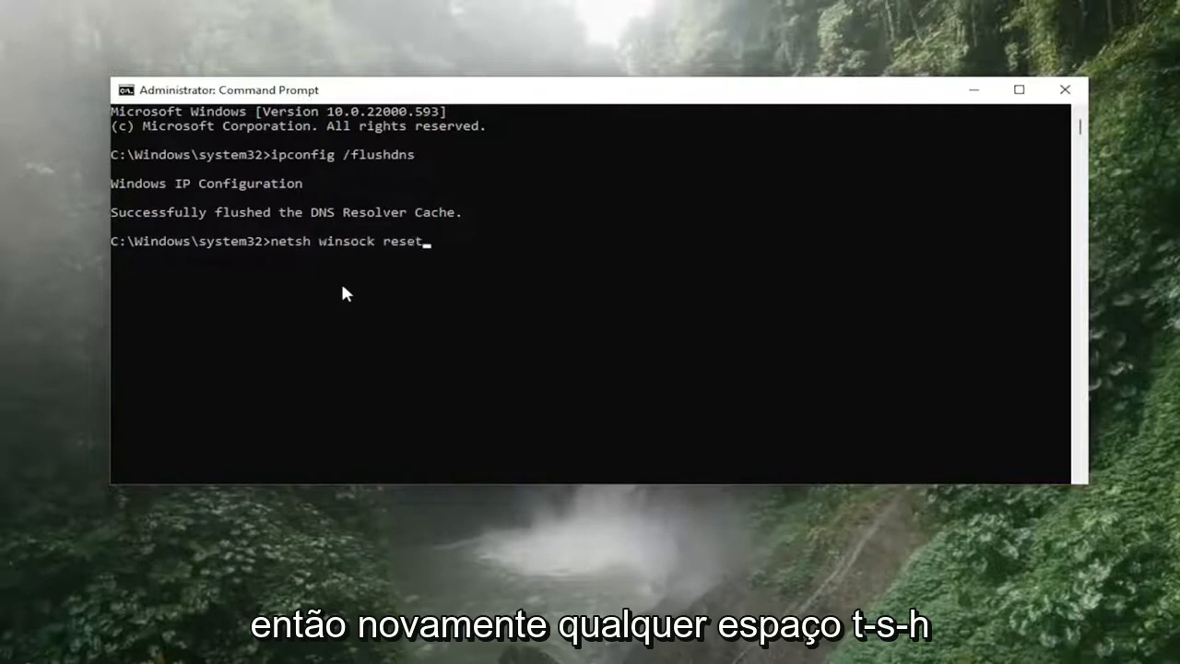
mouse_move(371, 254)
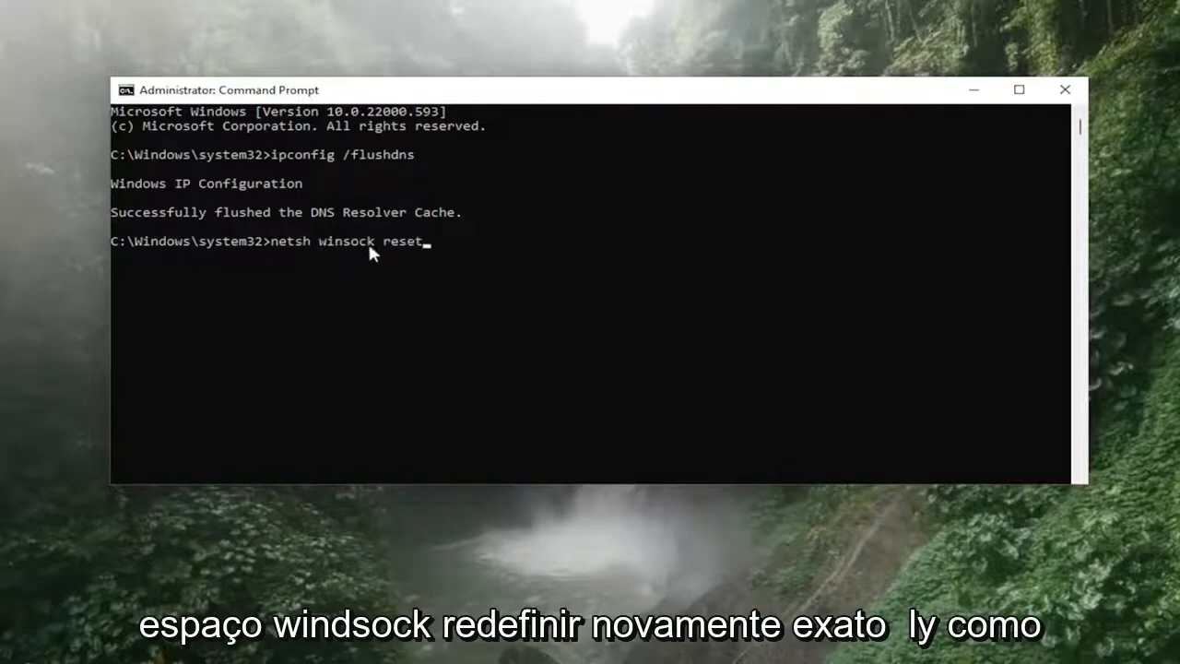
mouse_move(370, 312)
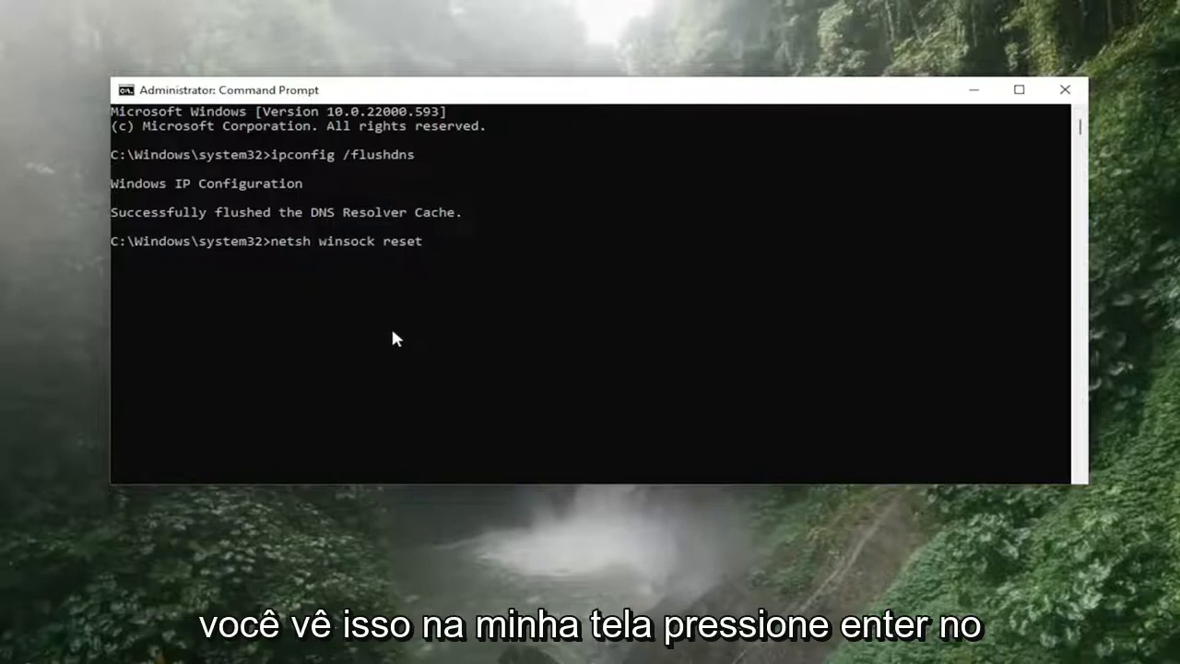
key(enter)
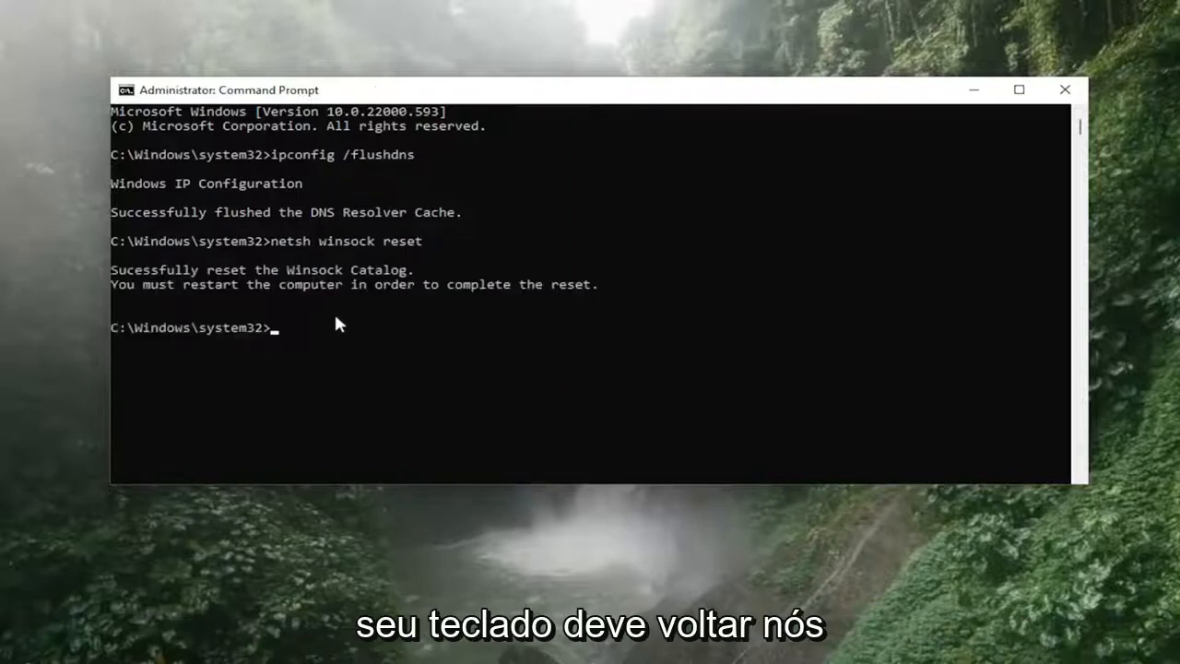
mouse_move(310, 297)
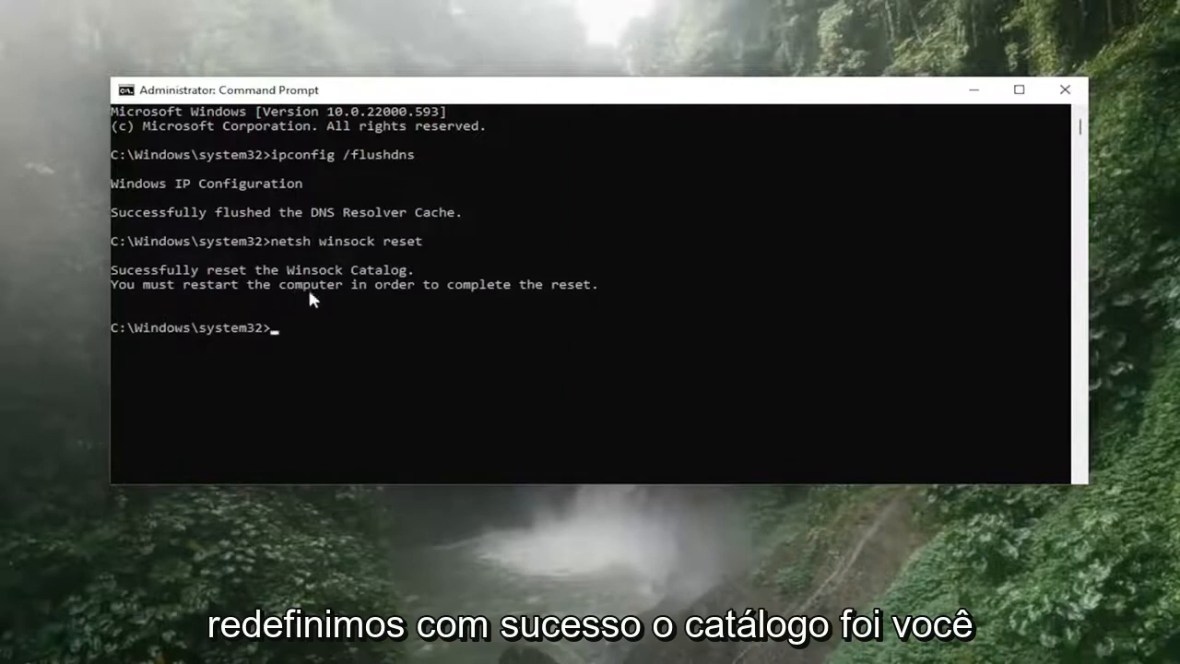
mouse_move(401, 301)
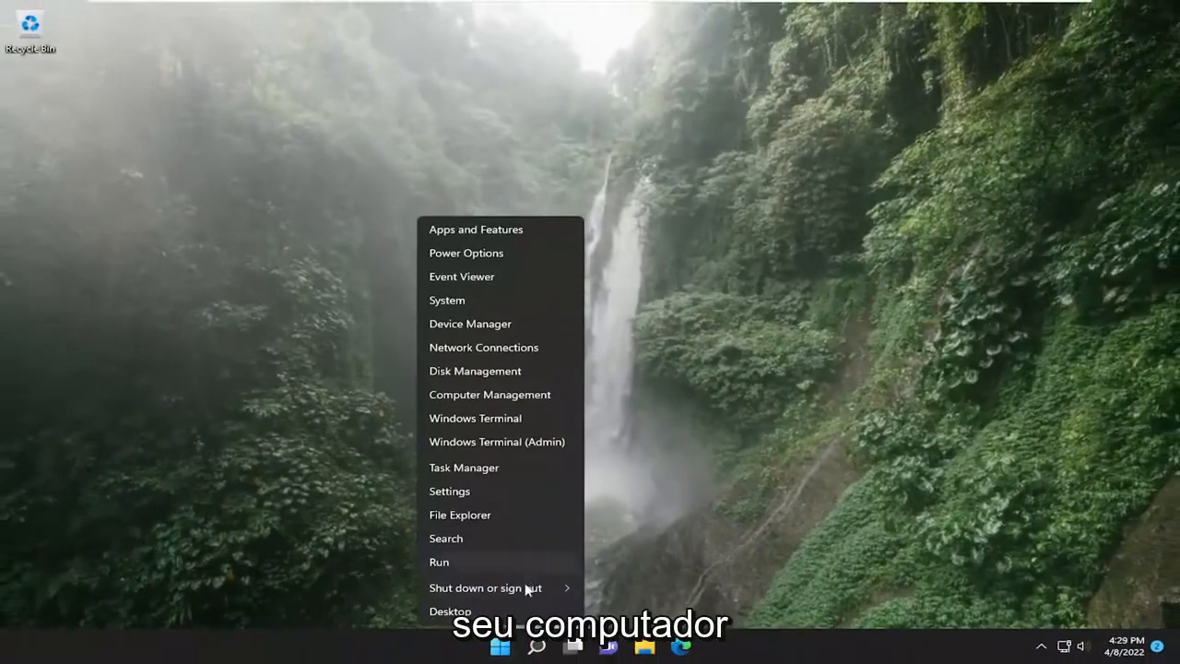
Restart the PC, then launch the Settings app through a 'settings' search.
click(485, 587)
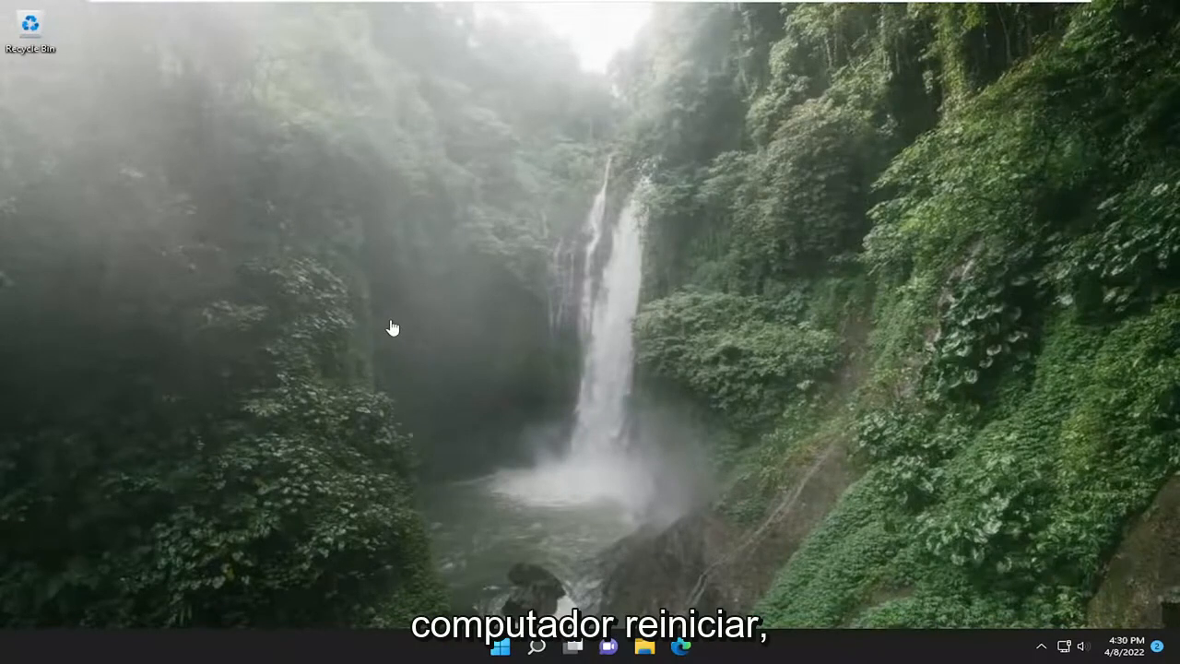
mouse_move(550, 311)
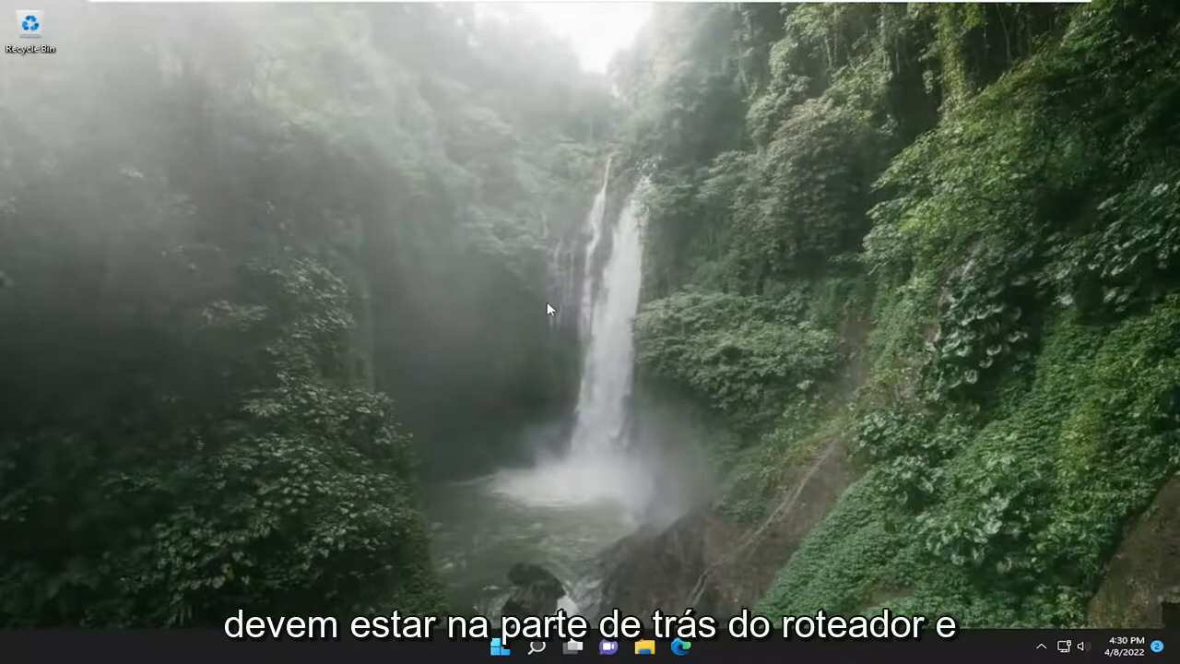
click(524, 653)
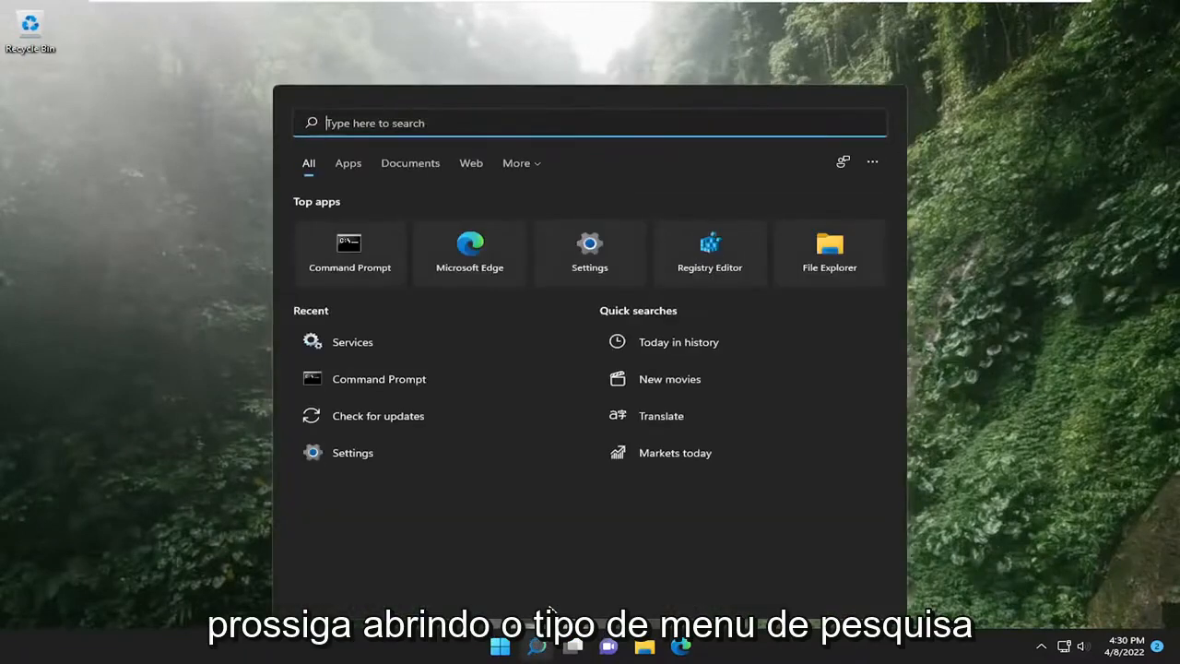
text(settings)
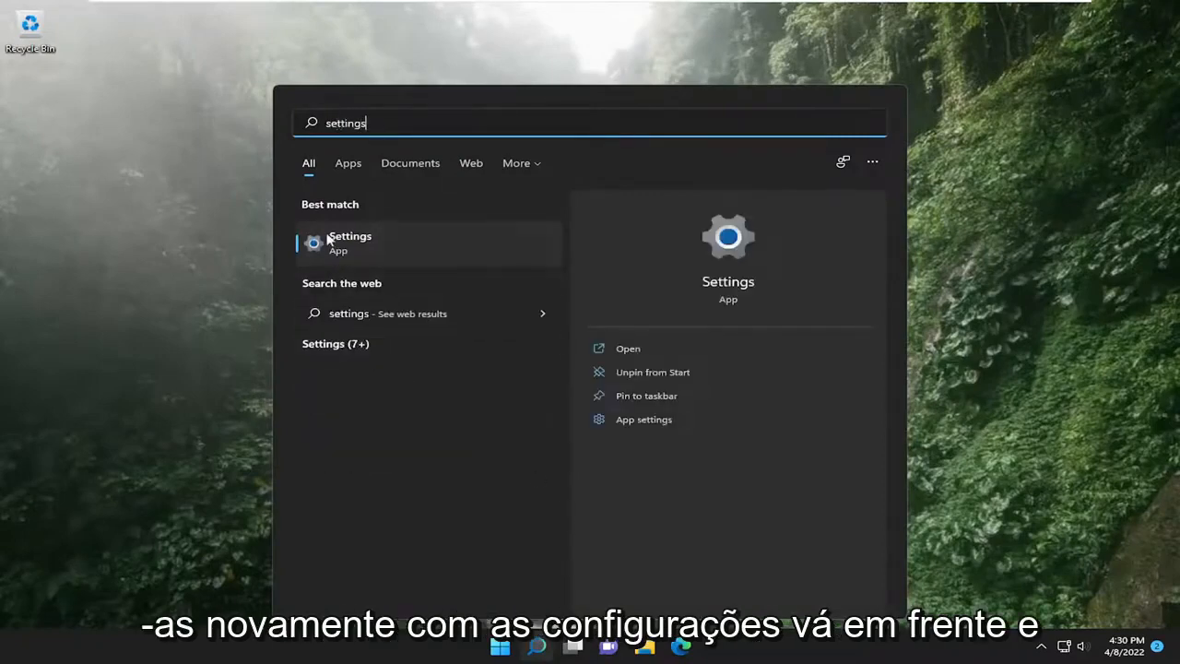
click(349, 242)
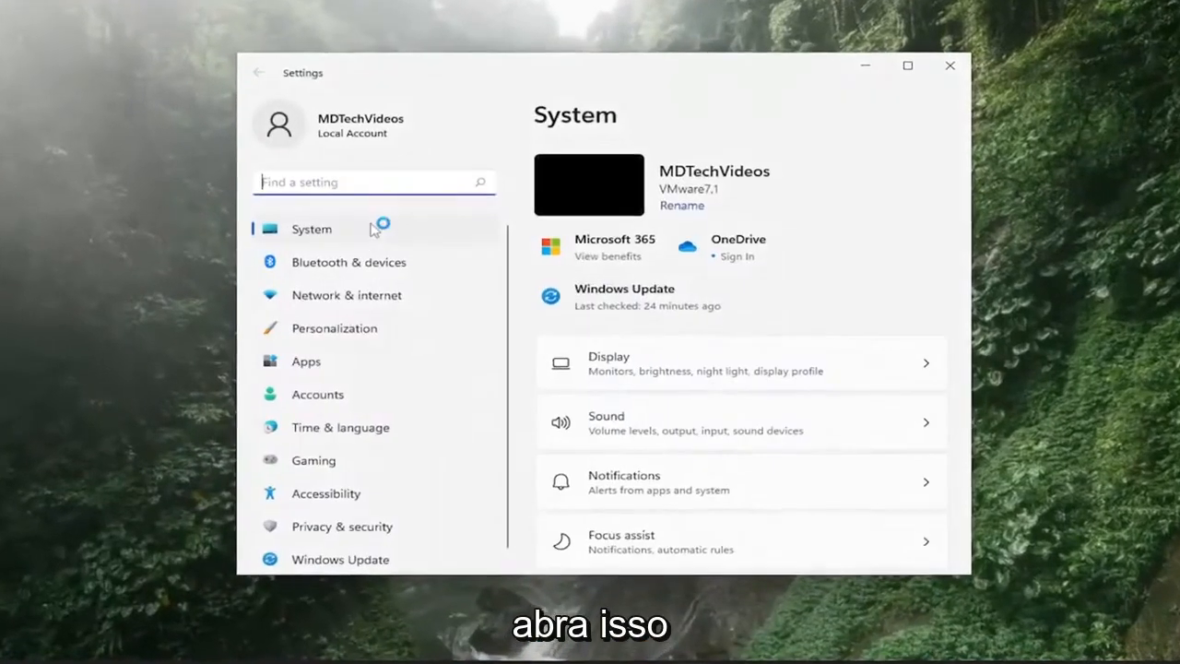
Go to Network & internet and scroll down toward Advanced network settings.
click(339, 295)
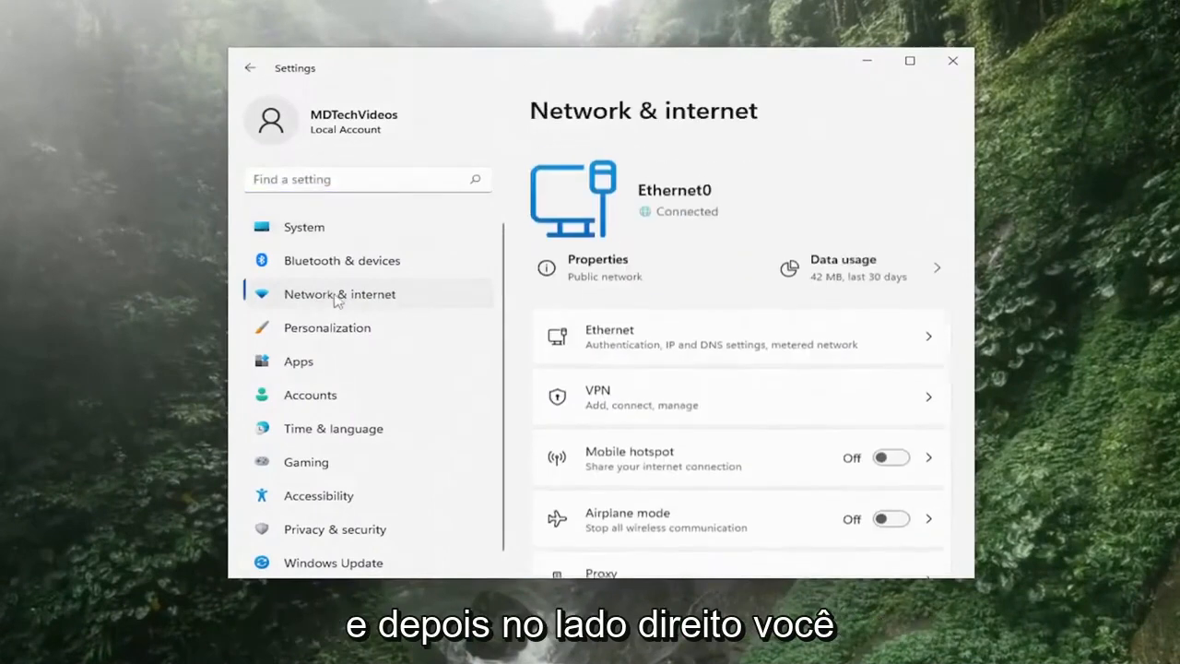
scroll(down, 3)
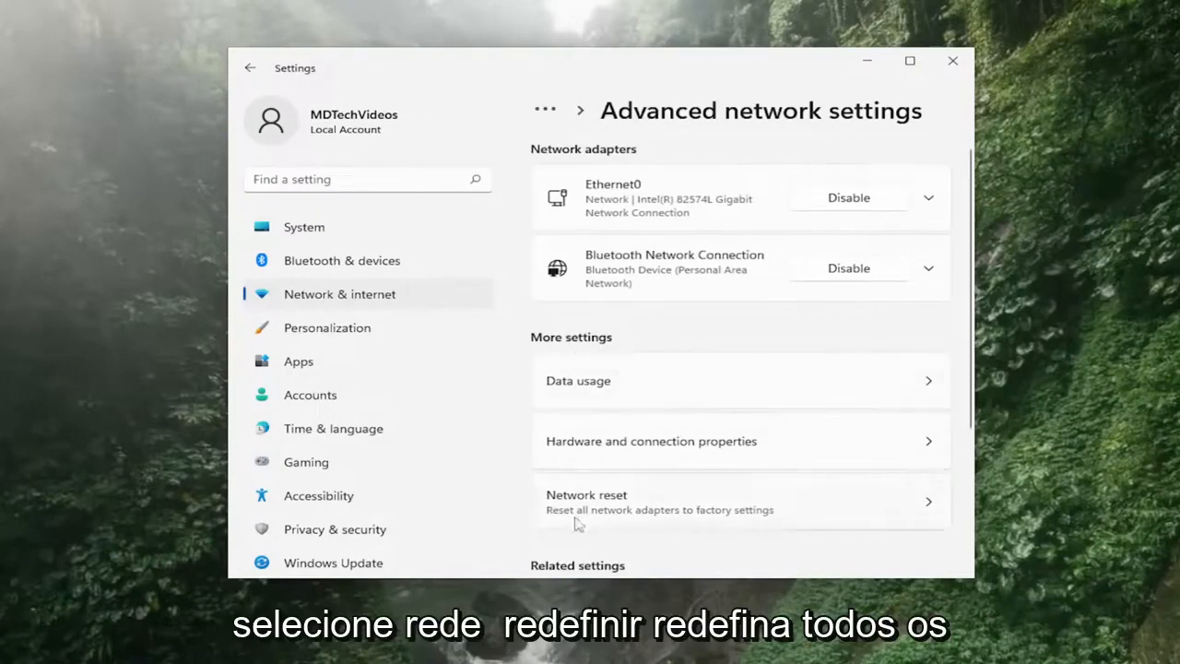
mouse_move(692, 518)
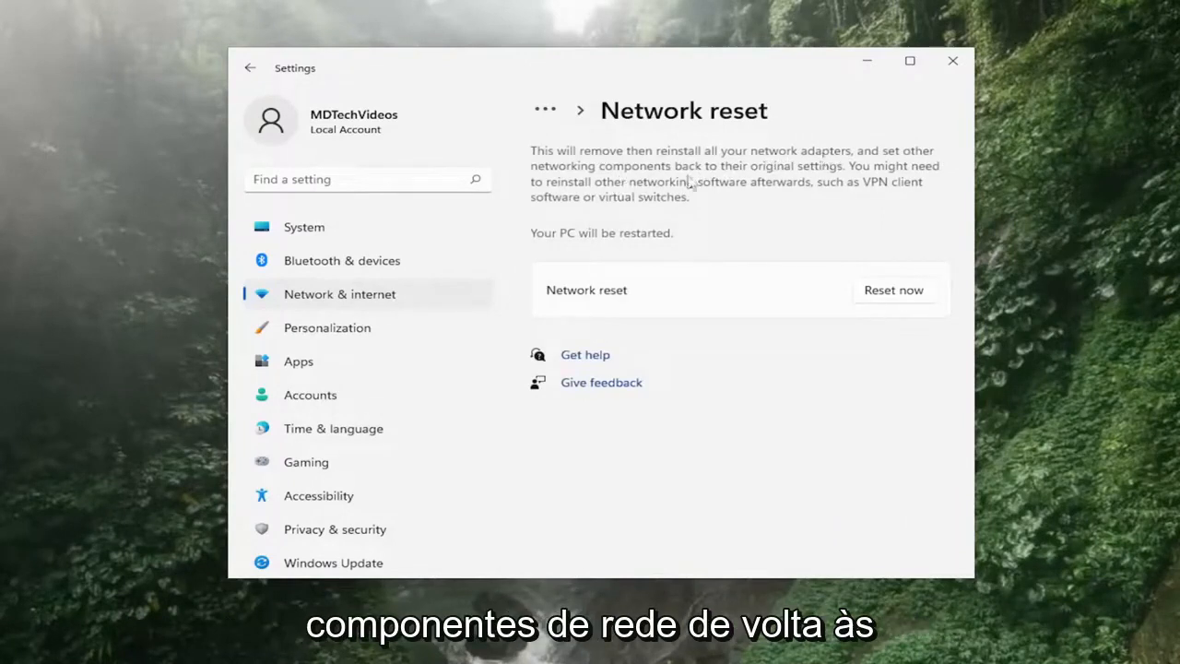
mouse_move(850, 174)
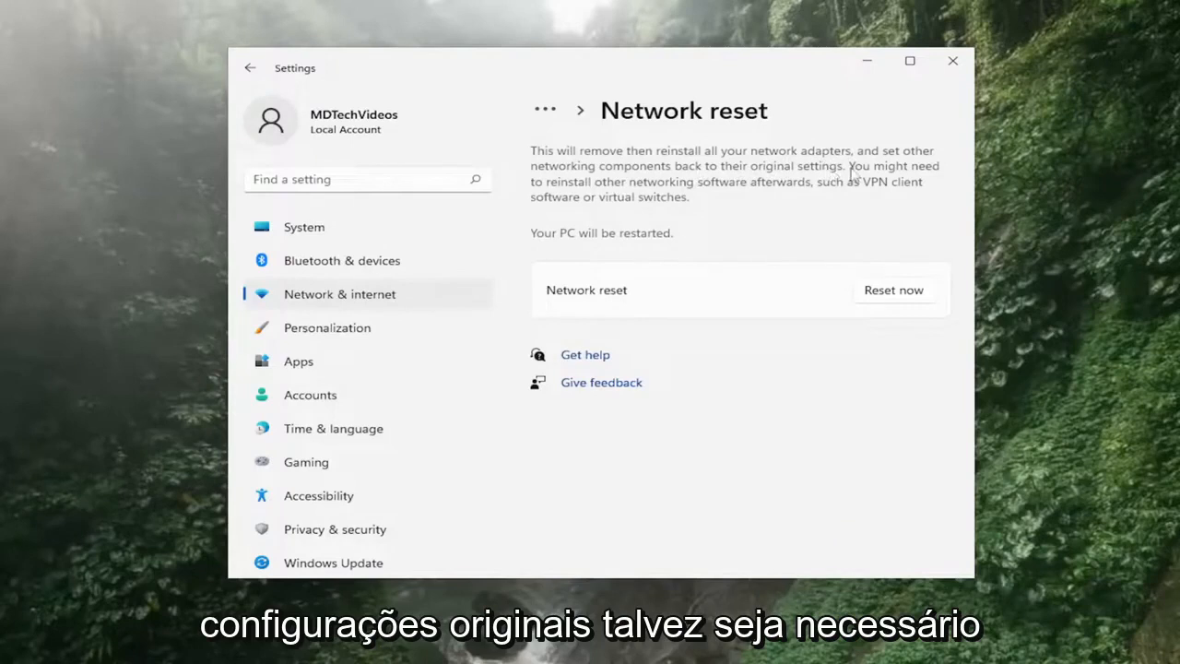
mouse_move(749, 191)
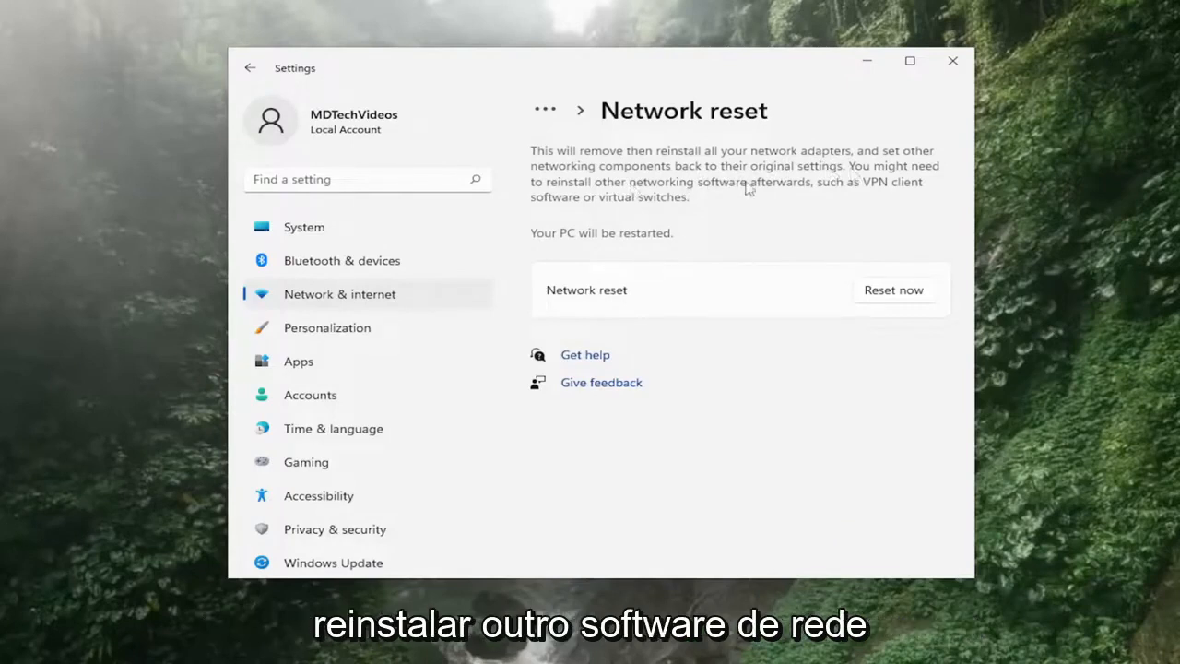
mouse_move(919, 201)
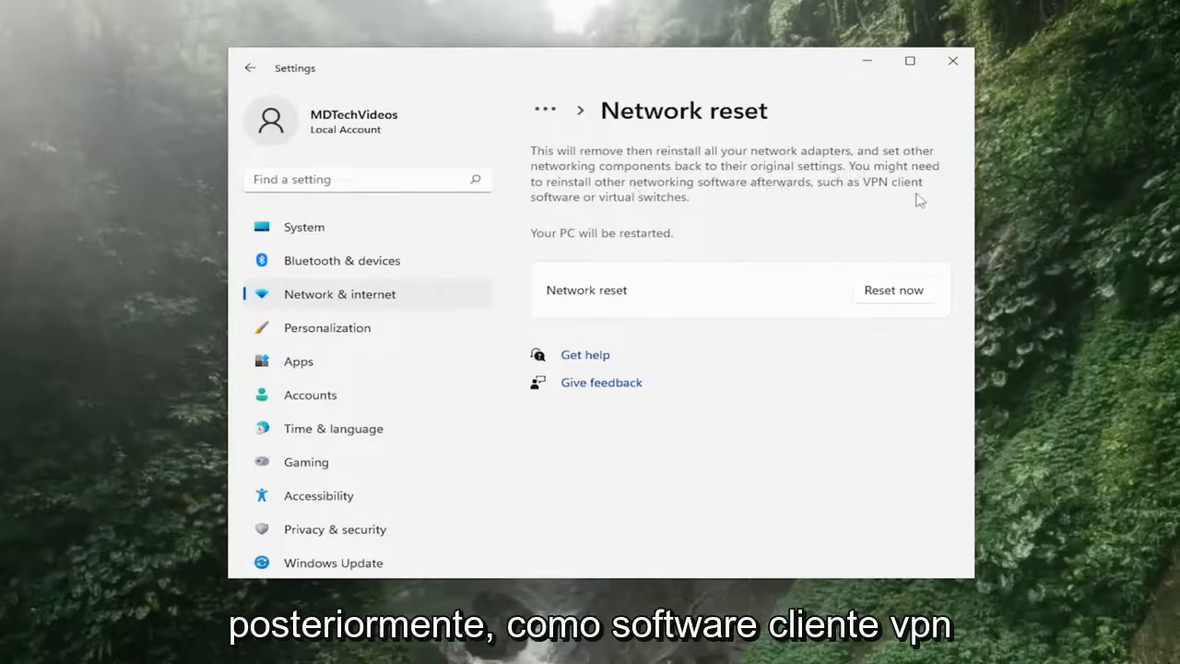
mouse_move(678, 229)
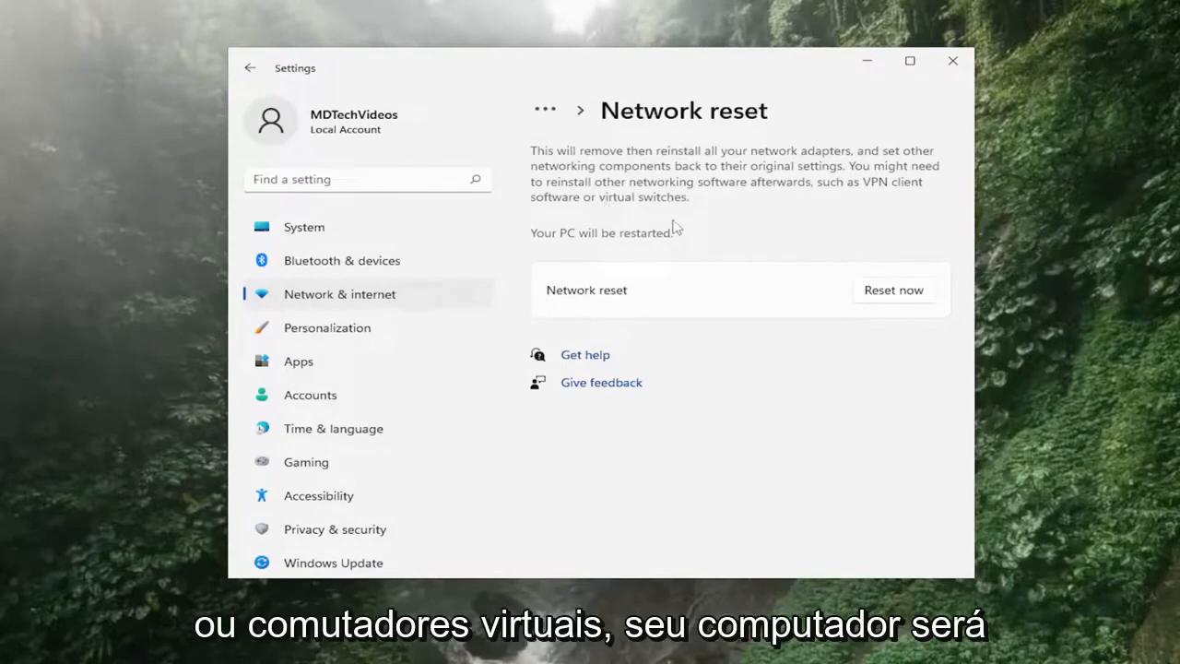
mouse_move(637, 282)
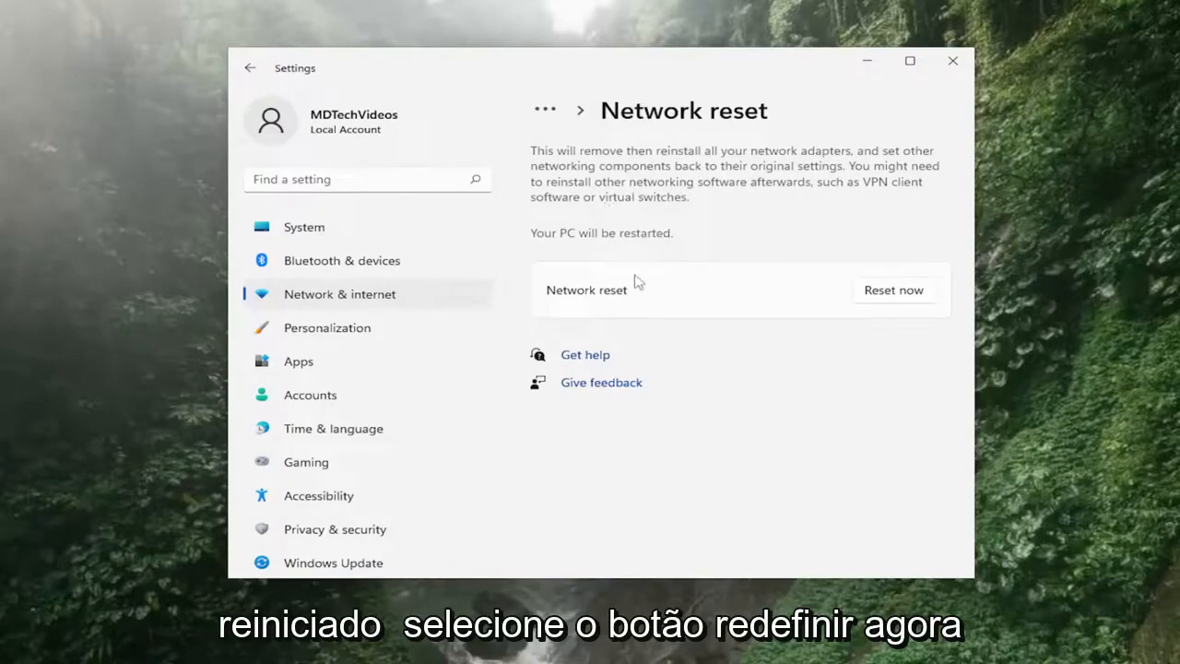
Confirm Network reset with Reset now and Yes, then restart the PC.
click(894, 290)
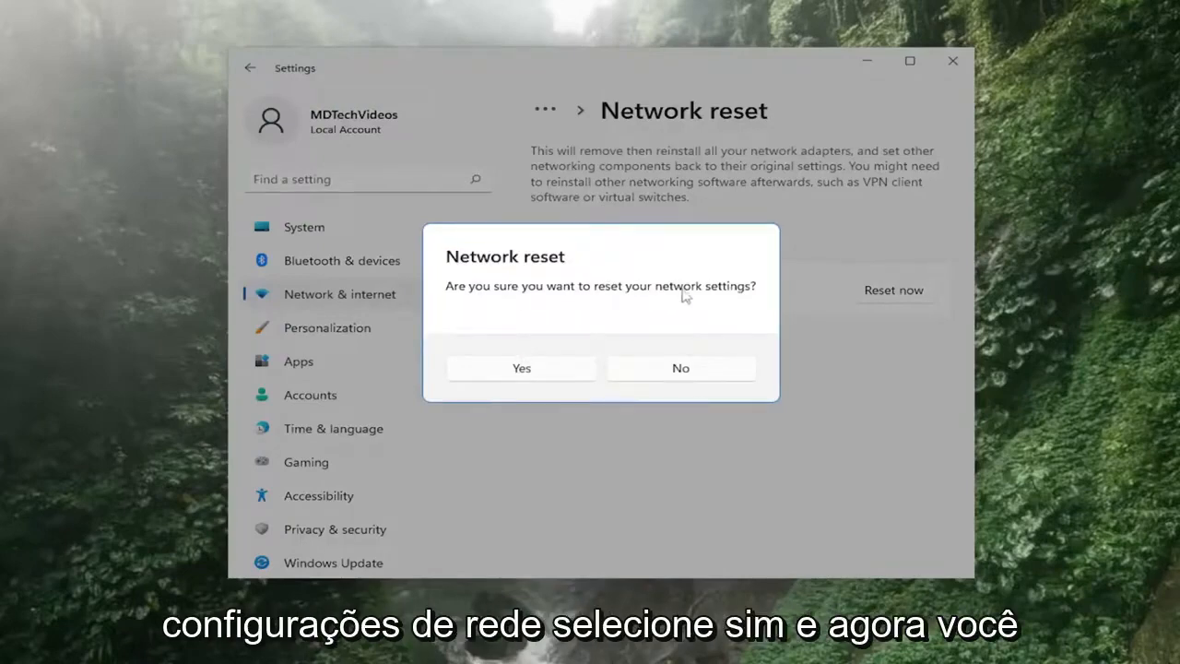
click(521, 367)
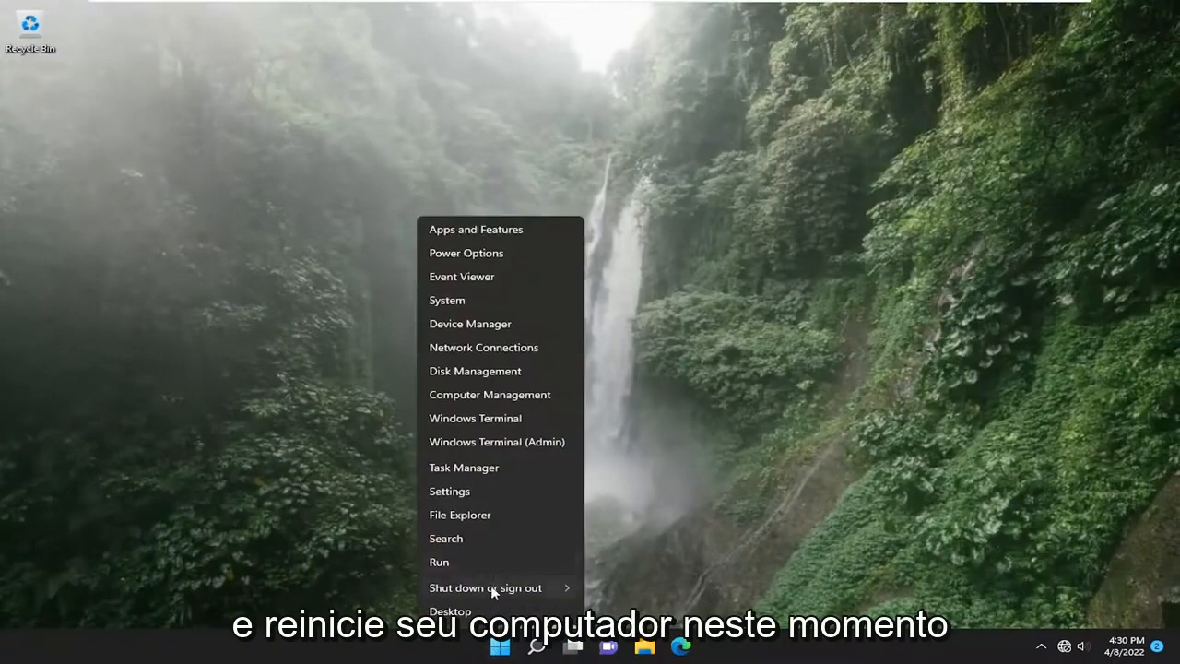
click(481, 587)
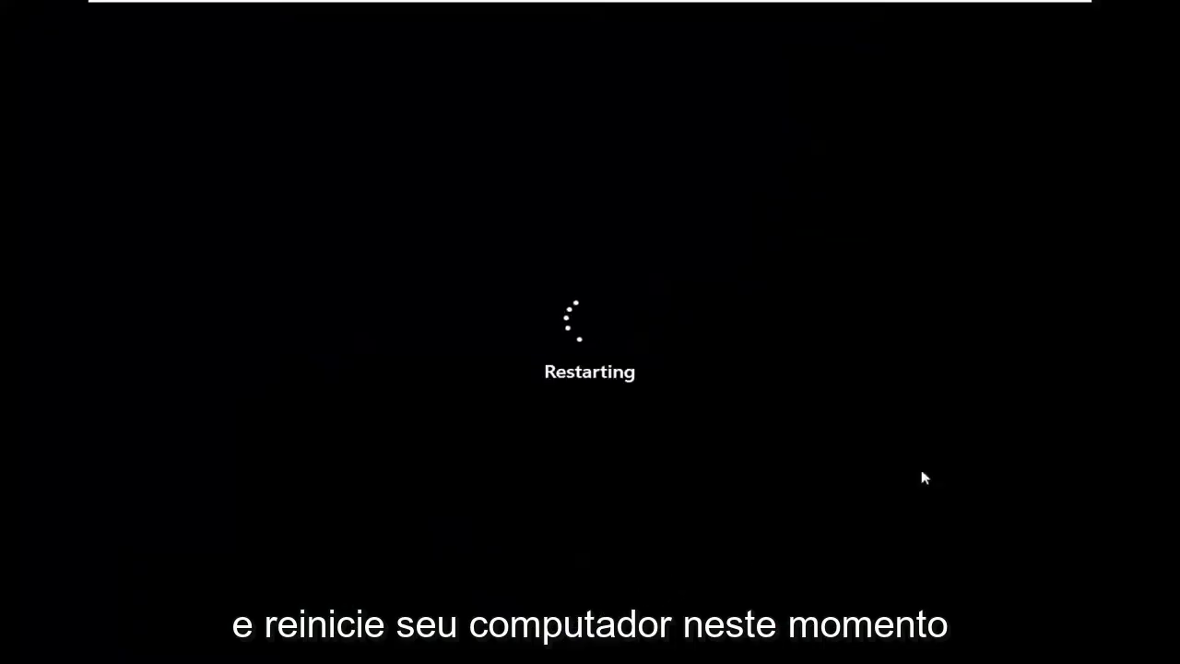